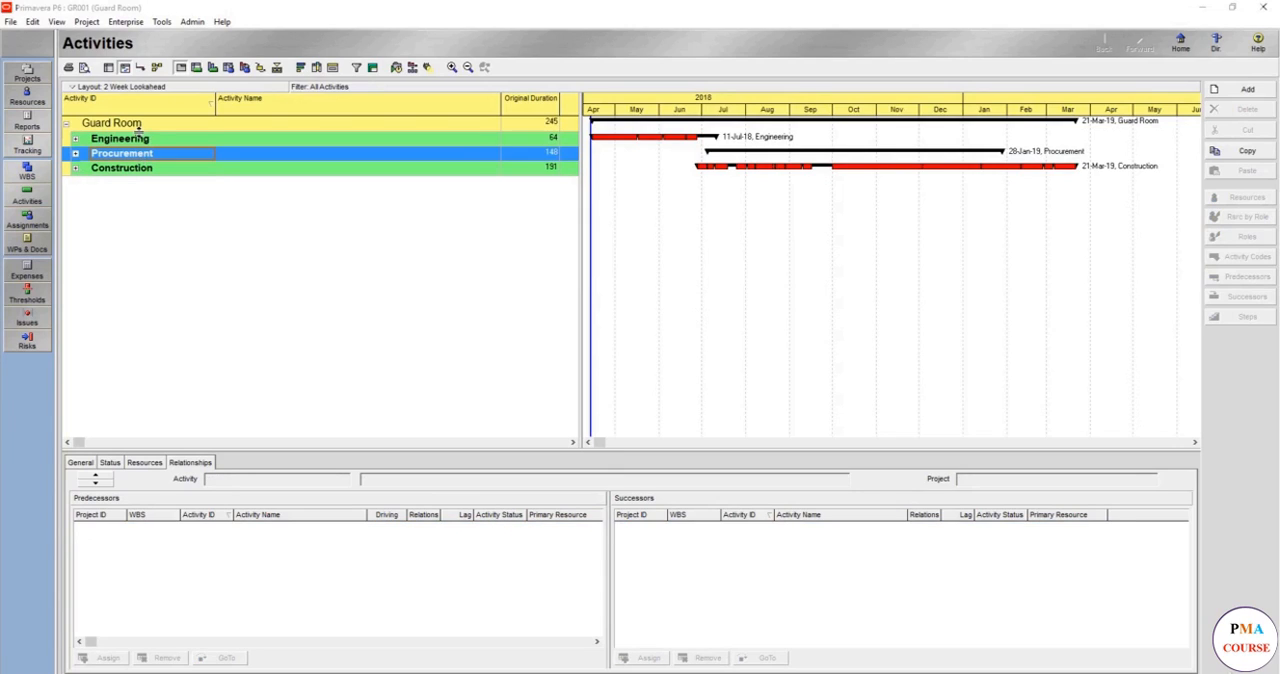
Expand Engineering to list its Structural, Architectural and MEP activities, keeping Procurement collapsed.
click(75, 138)
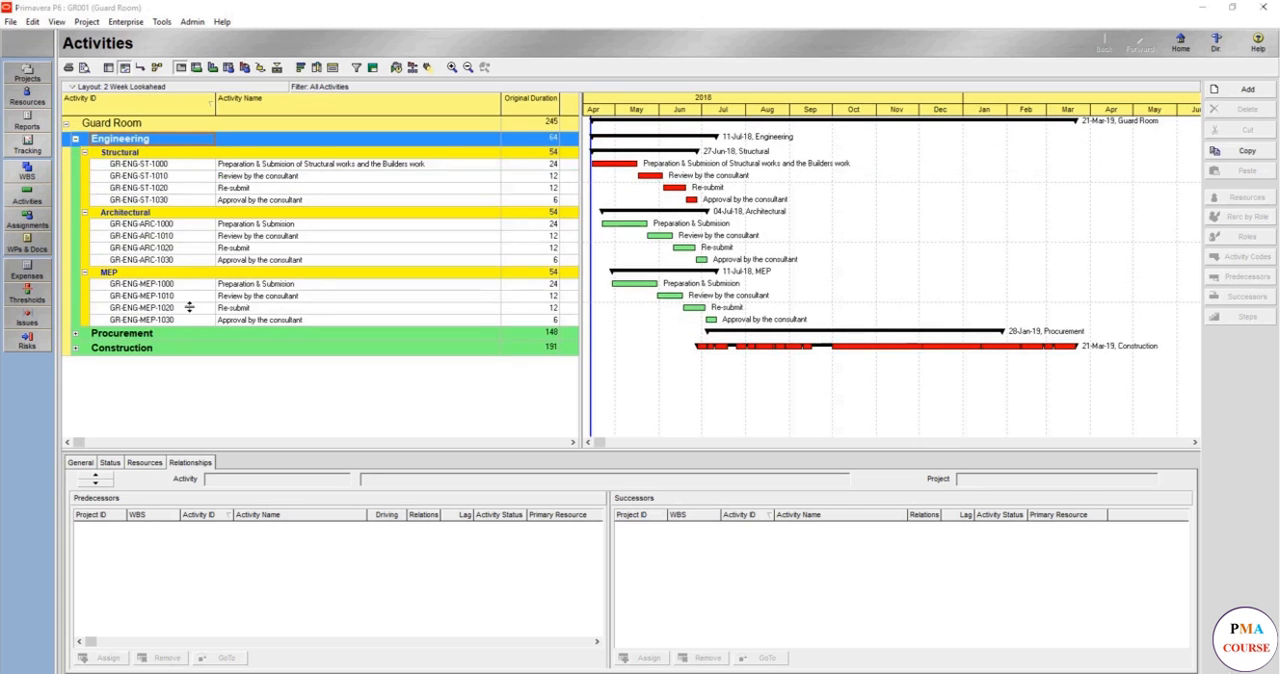
scroll(down, 3)
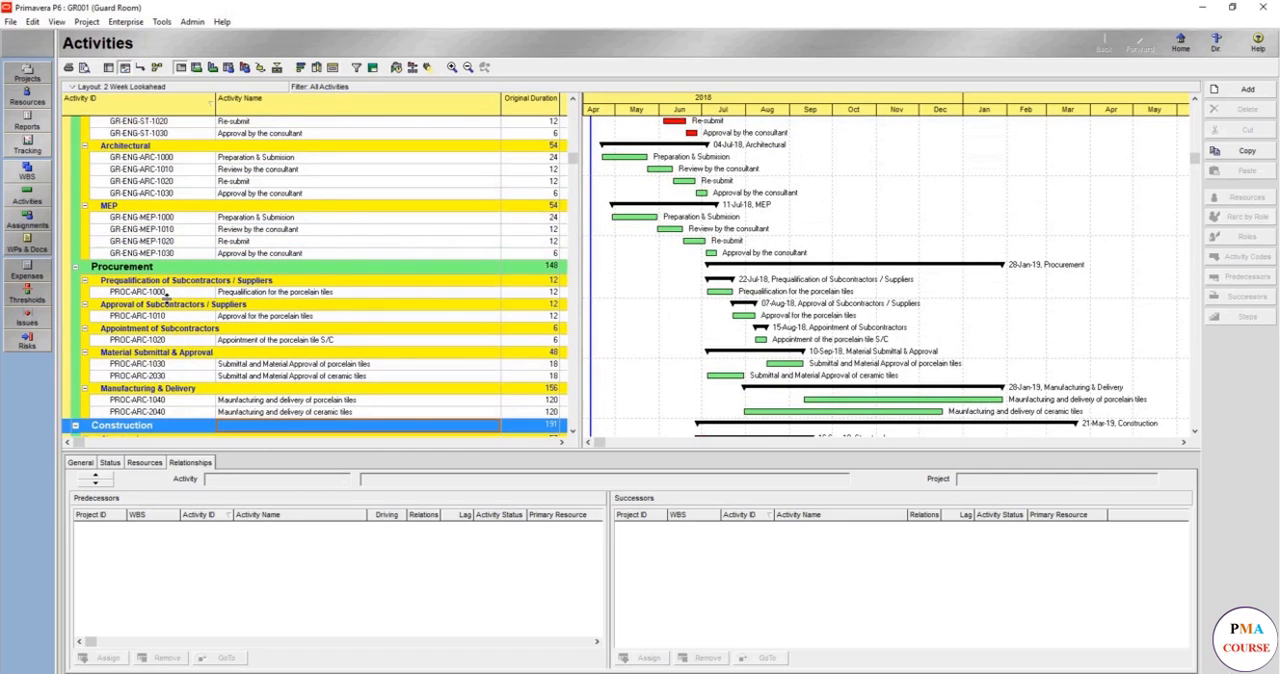
click(120, 266)
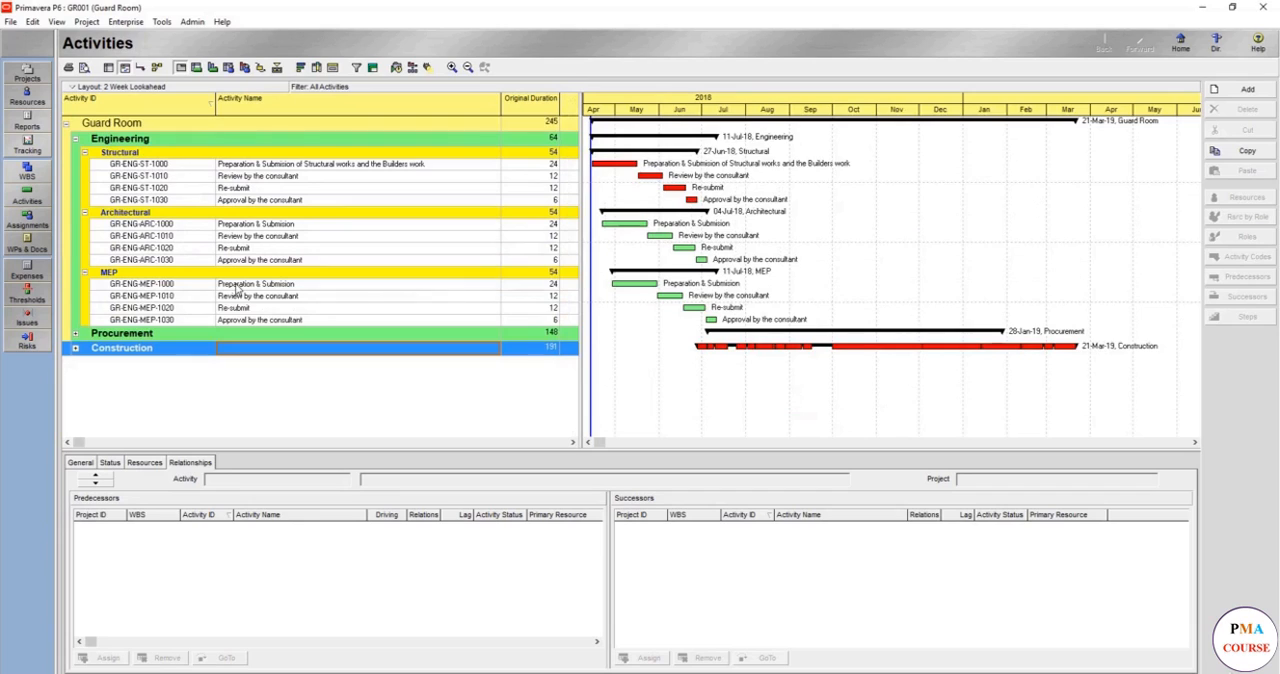
click(120, 138)
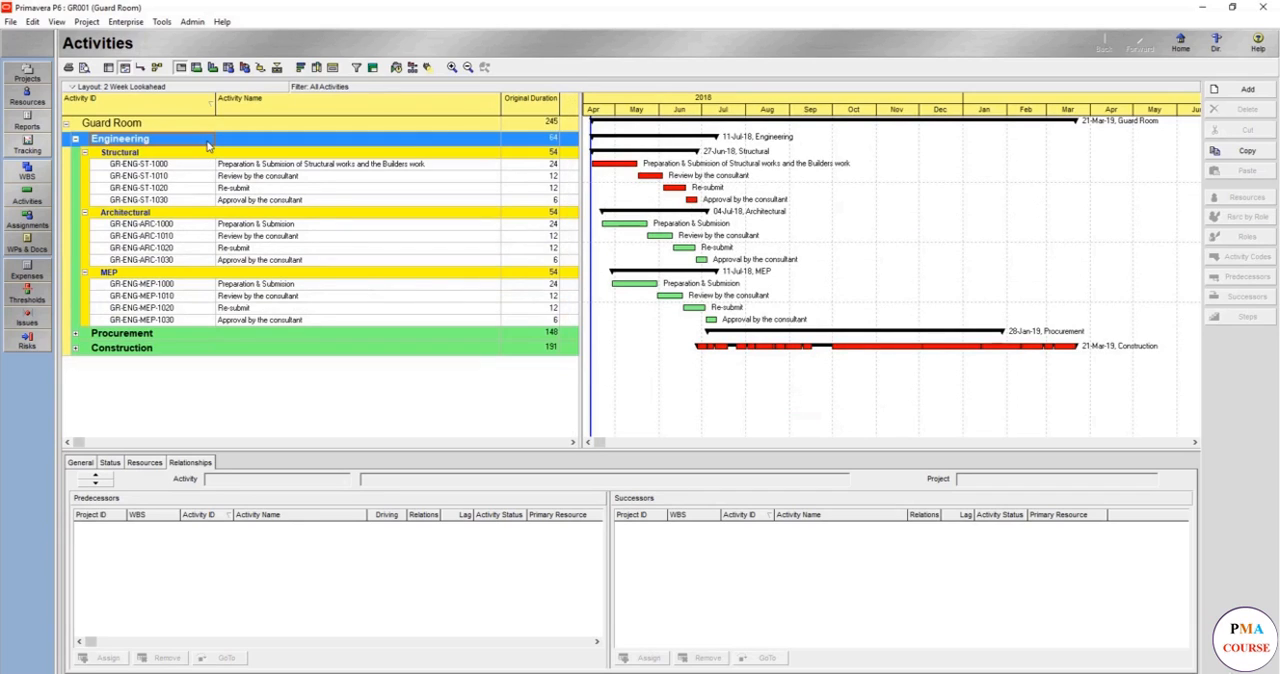
click(75, 138)
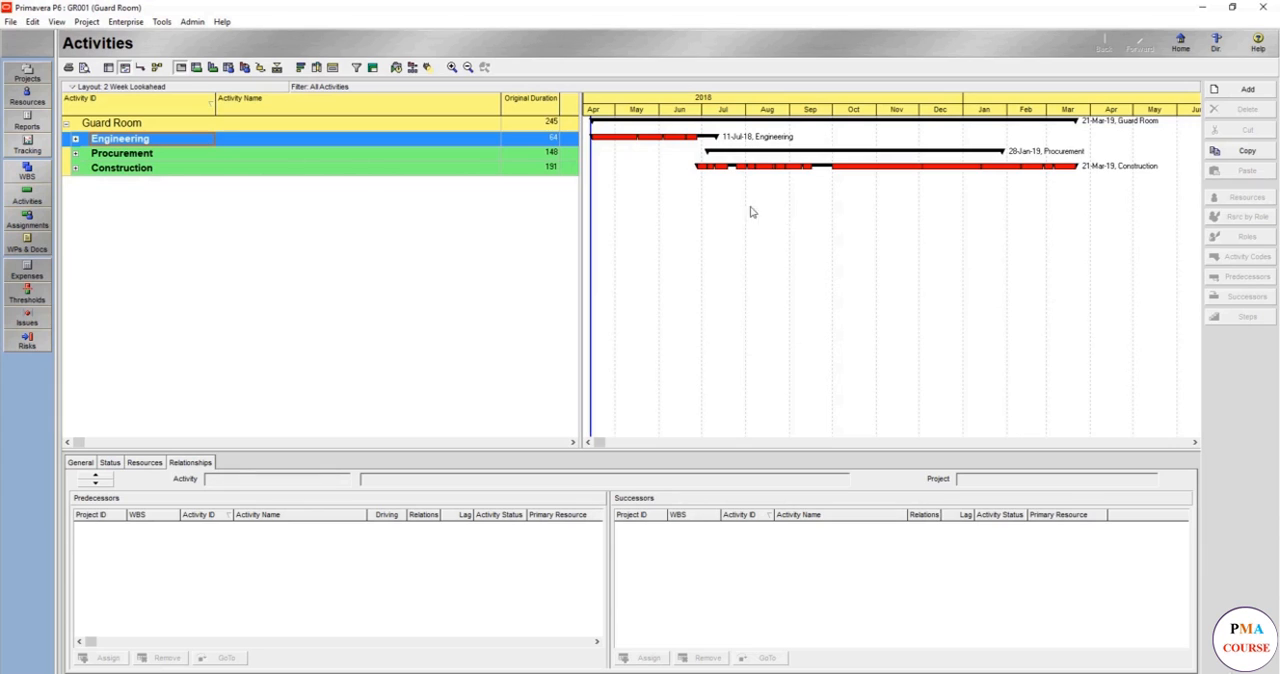
mouse_move(613, 145)
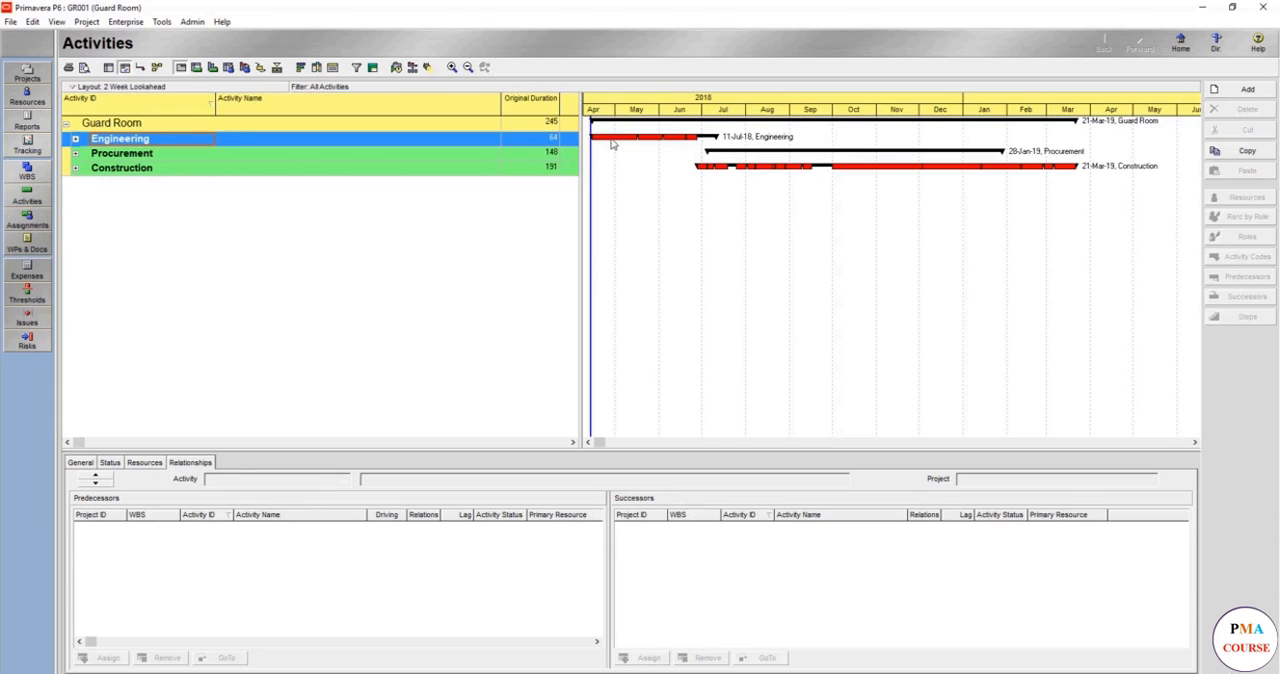
mouse_move(717, 148)
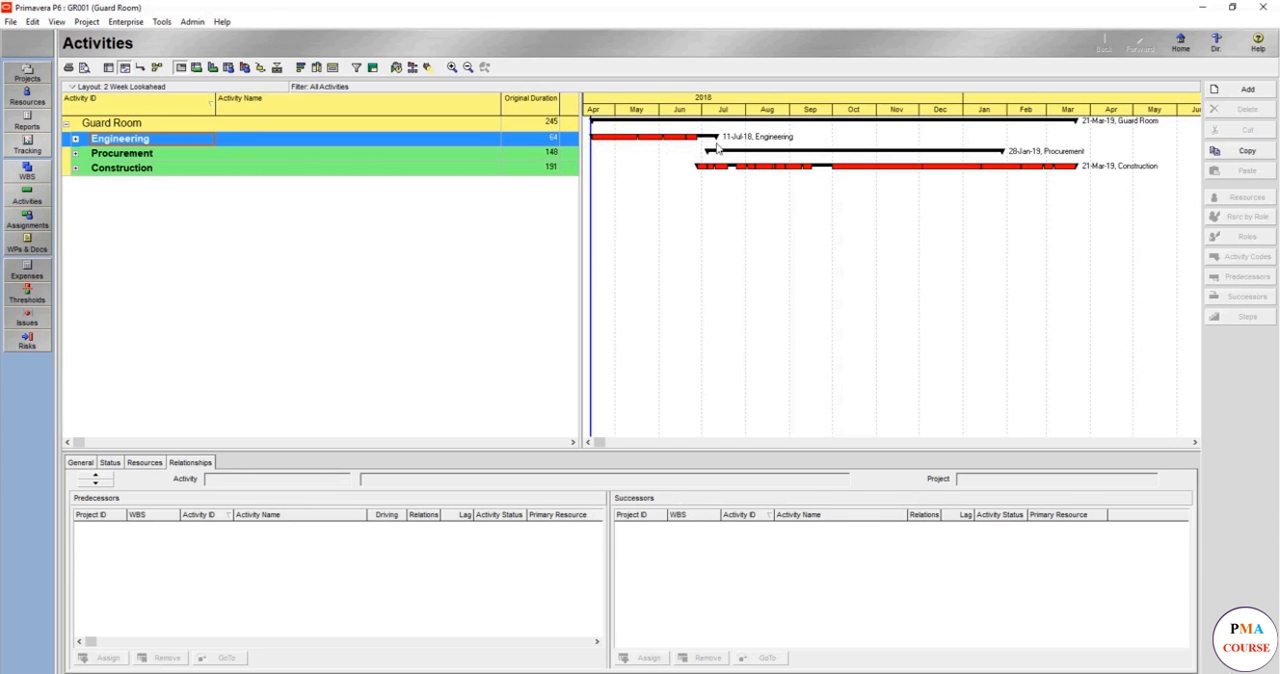
mouse_move(714, 142)
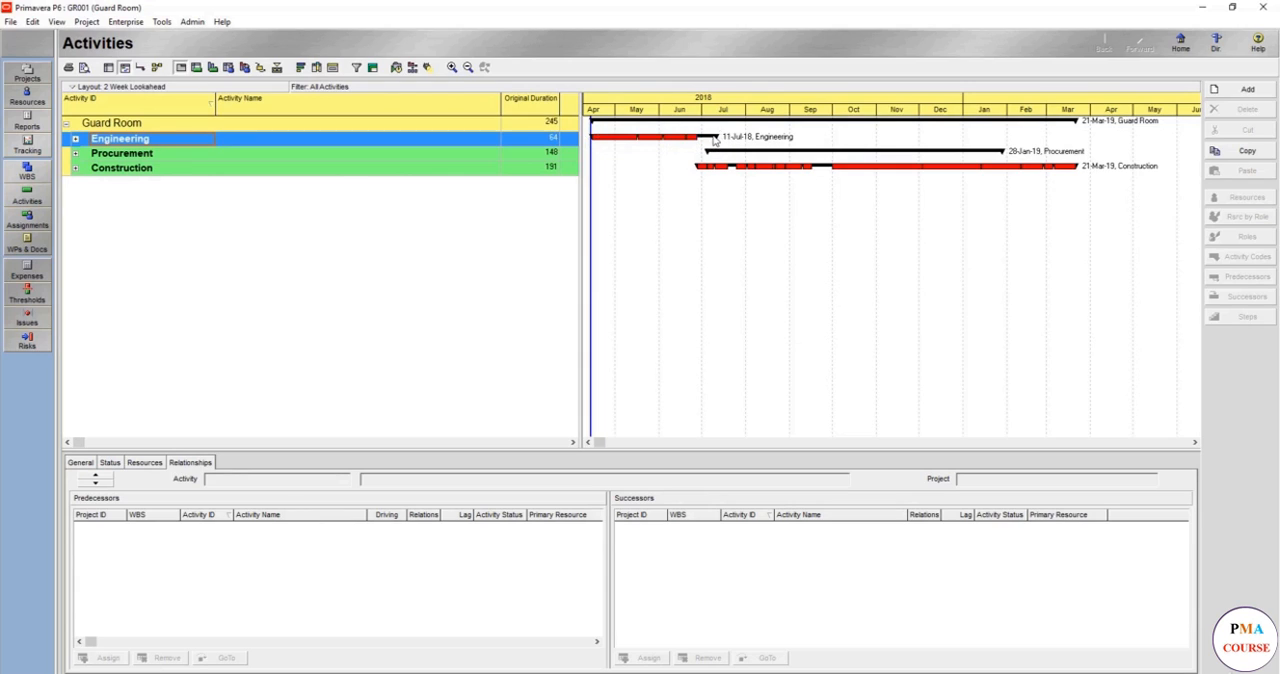
mouse_move(738, 148)
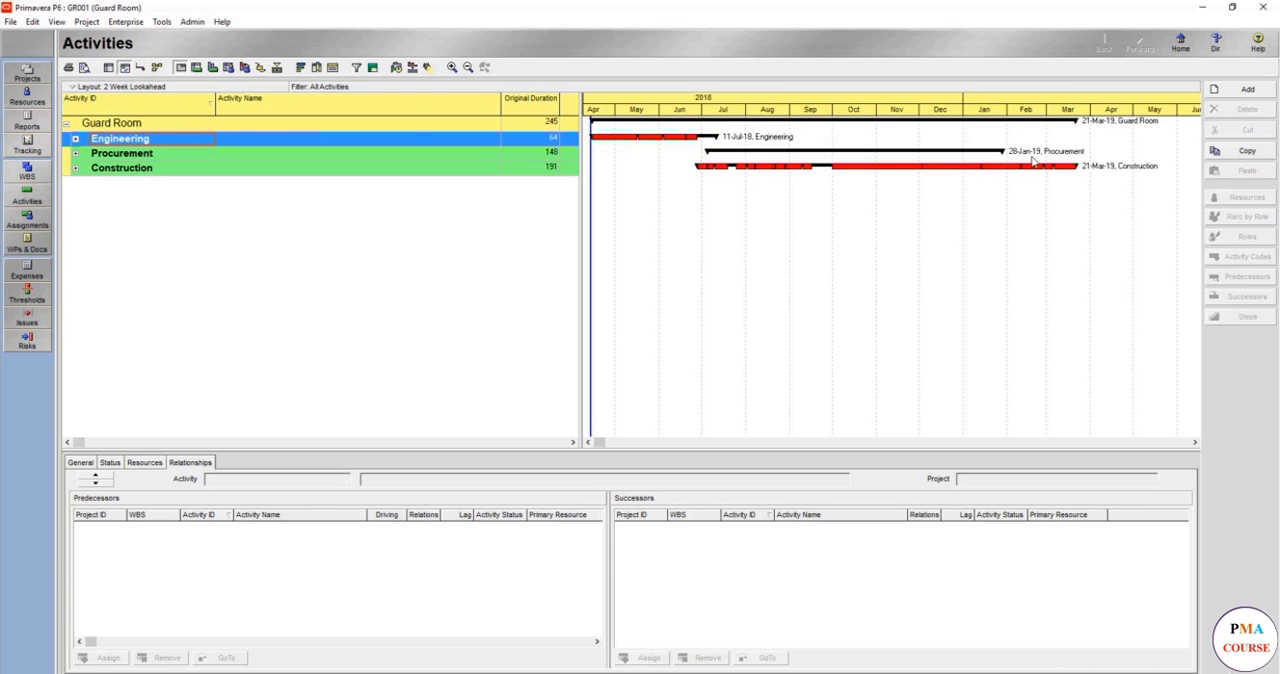
mouse_move(475, 108)
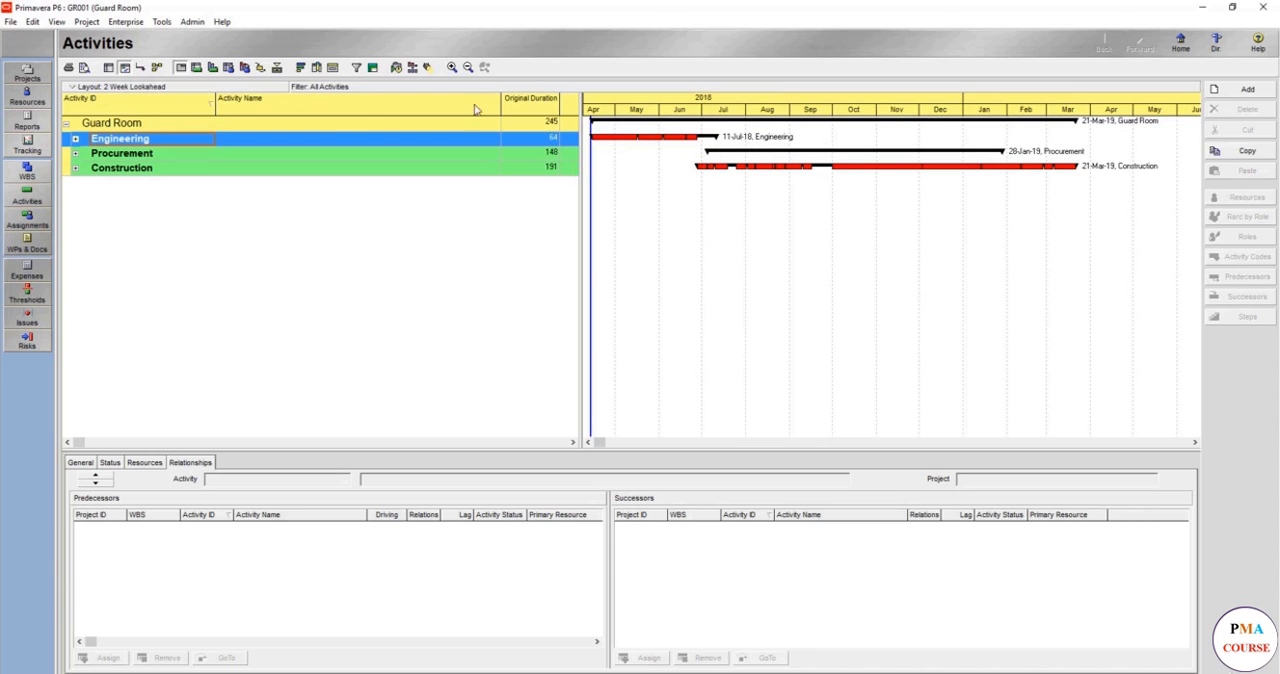
mouse_move(671, 142)
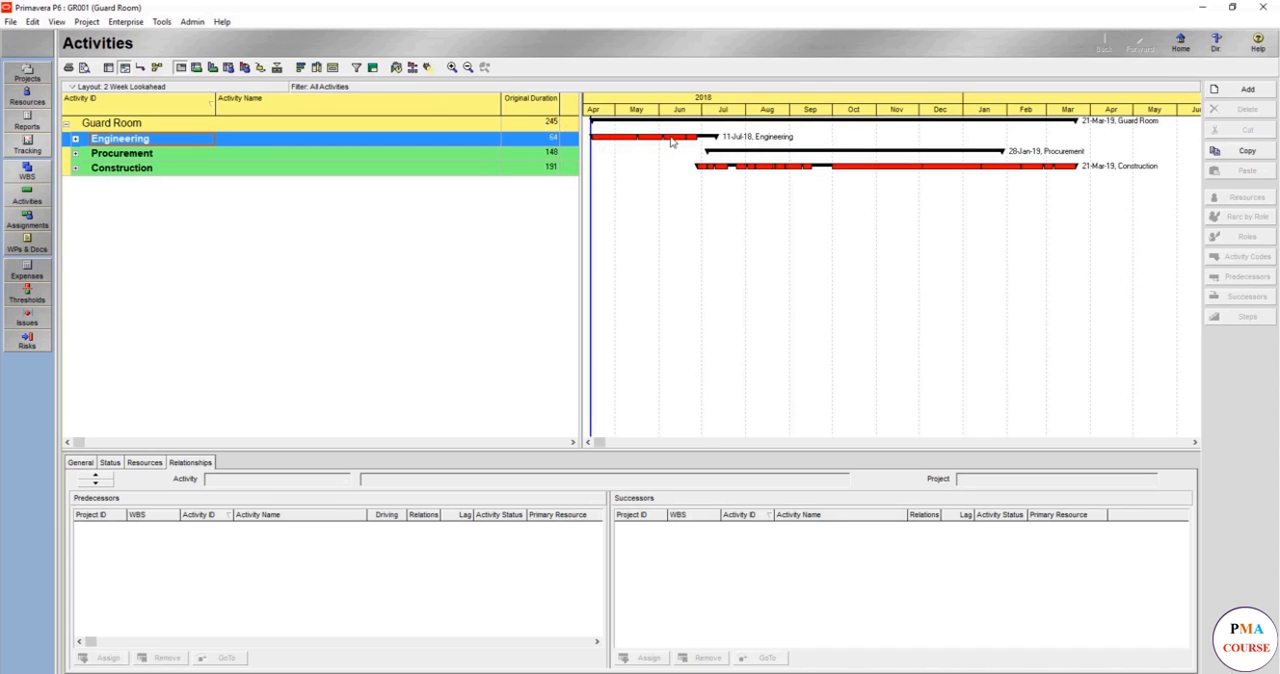
mouse_move(596, 147)
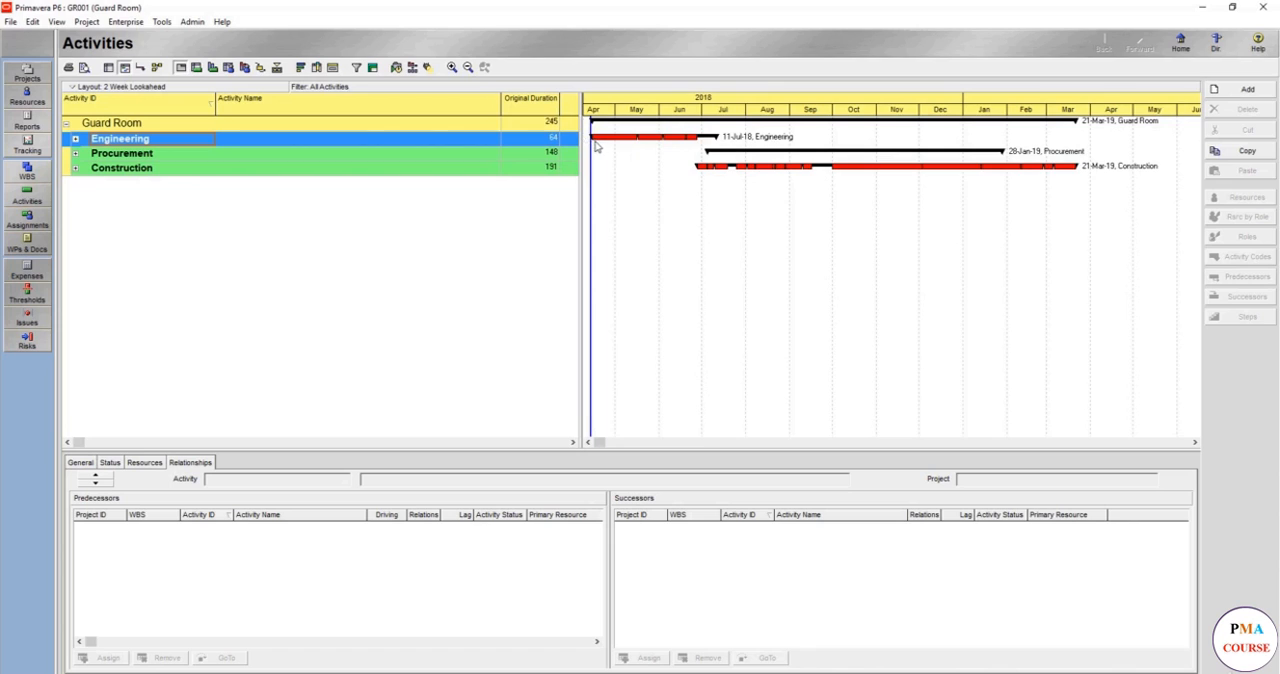
mouse_move(1188, 65)
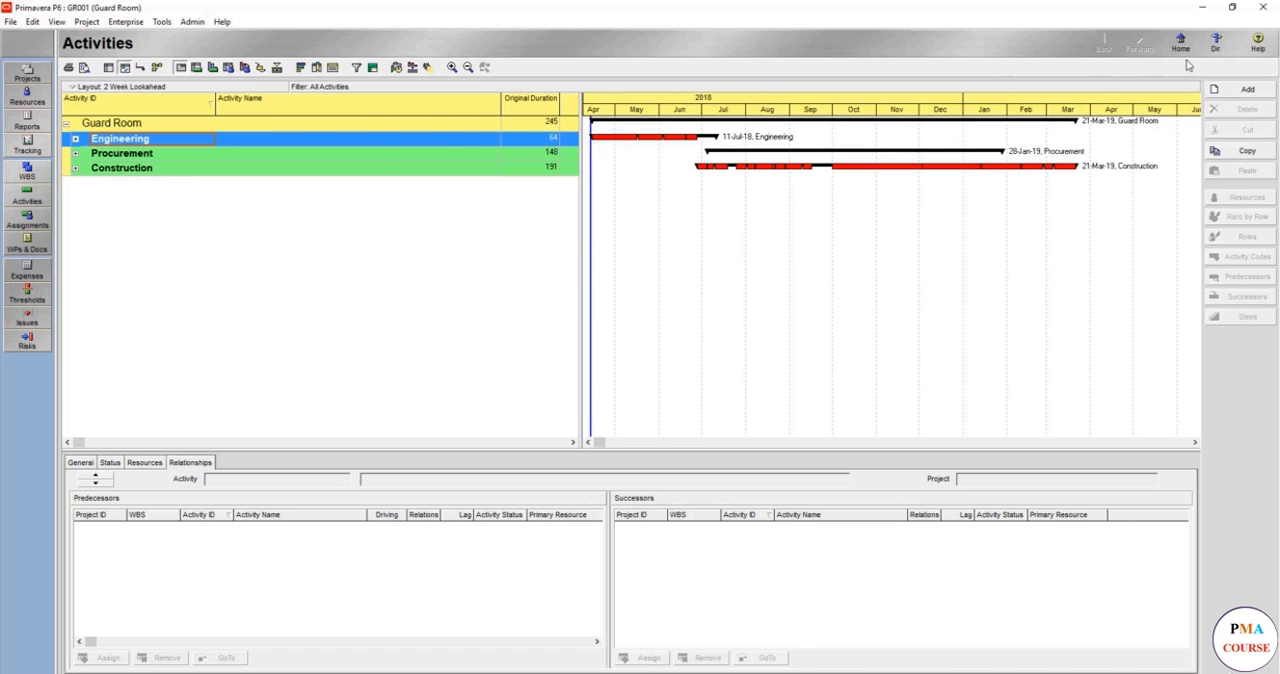
mouse_move(722, 150)
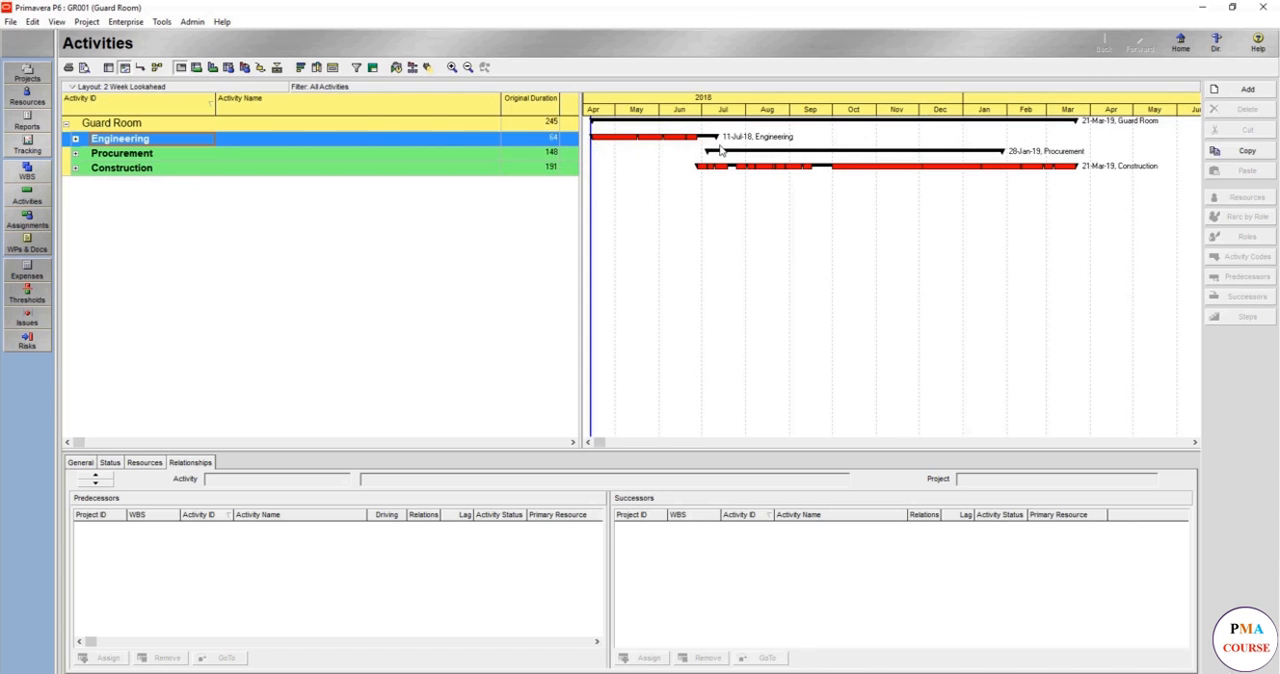
mouse_move(703, 140)
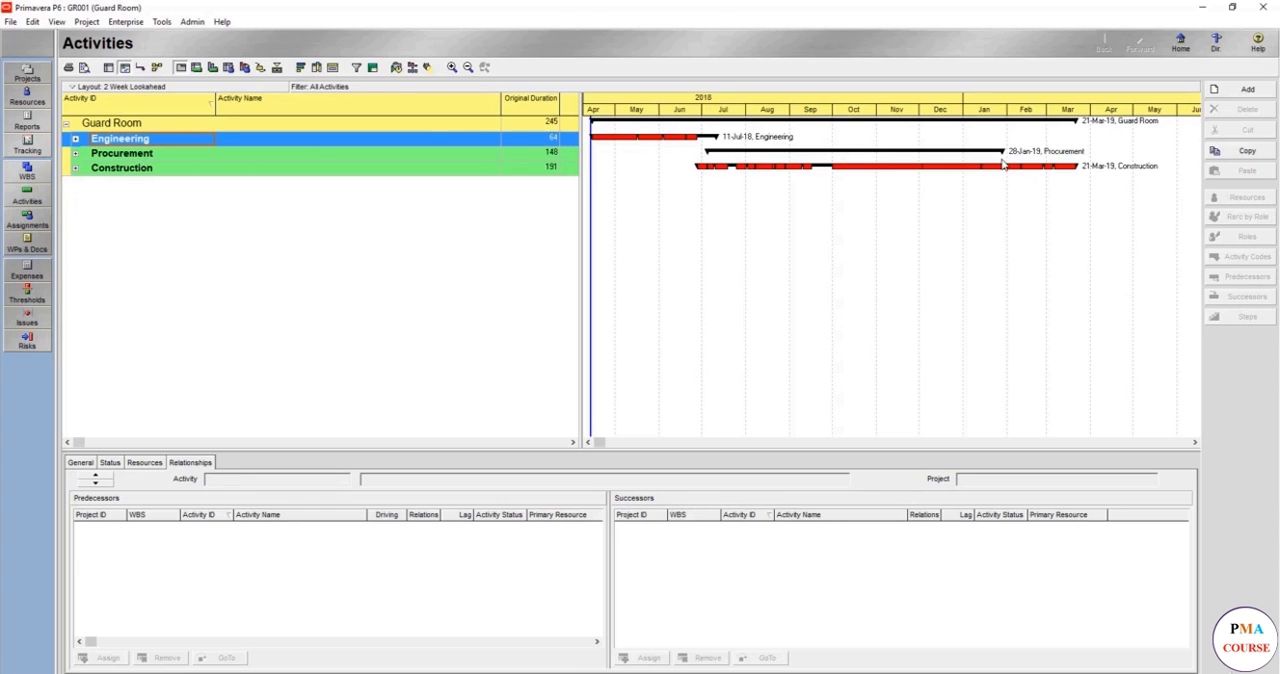
mouse_move(1099, 185)
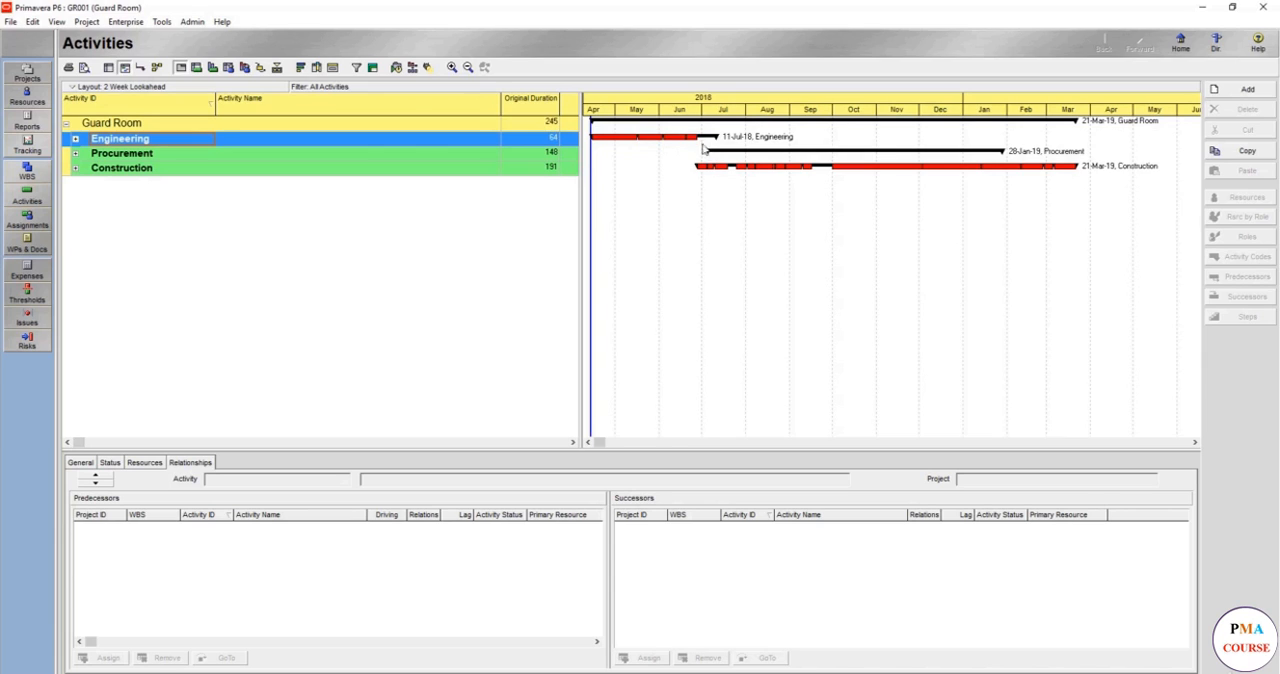
mouse_move(1055, 137)
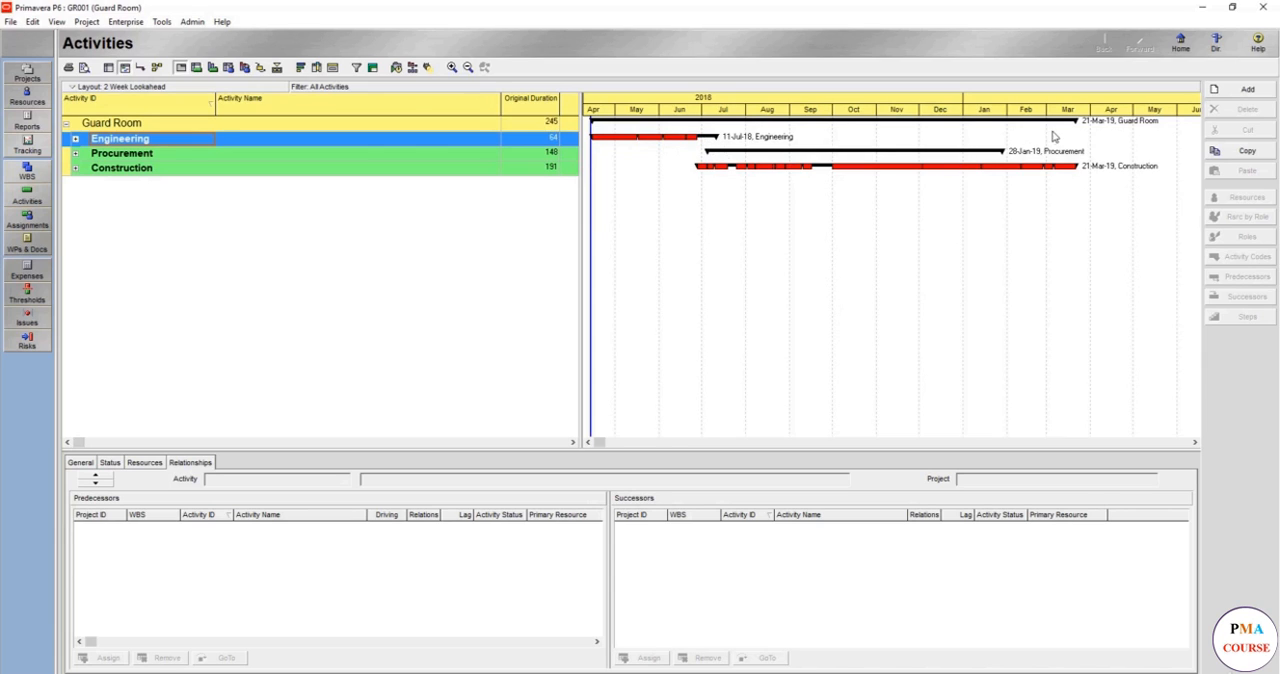
mouse_move(997, 145)
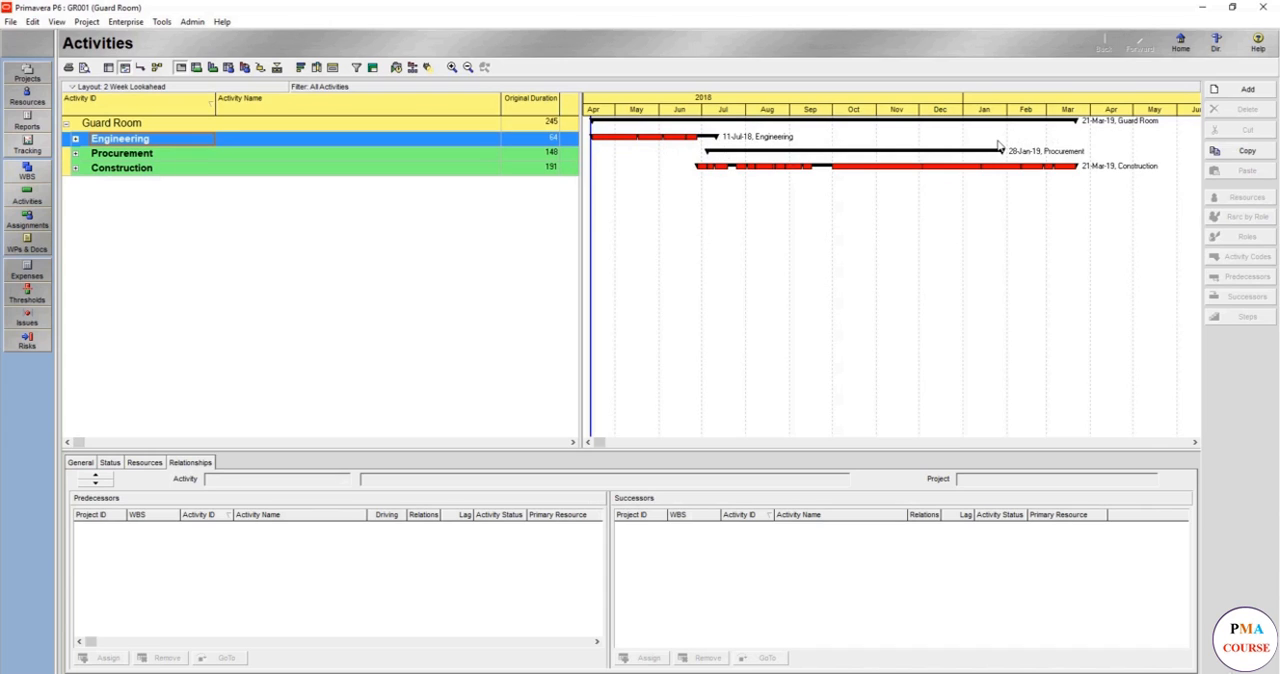
mouse_move(890, 148)
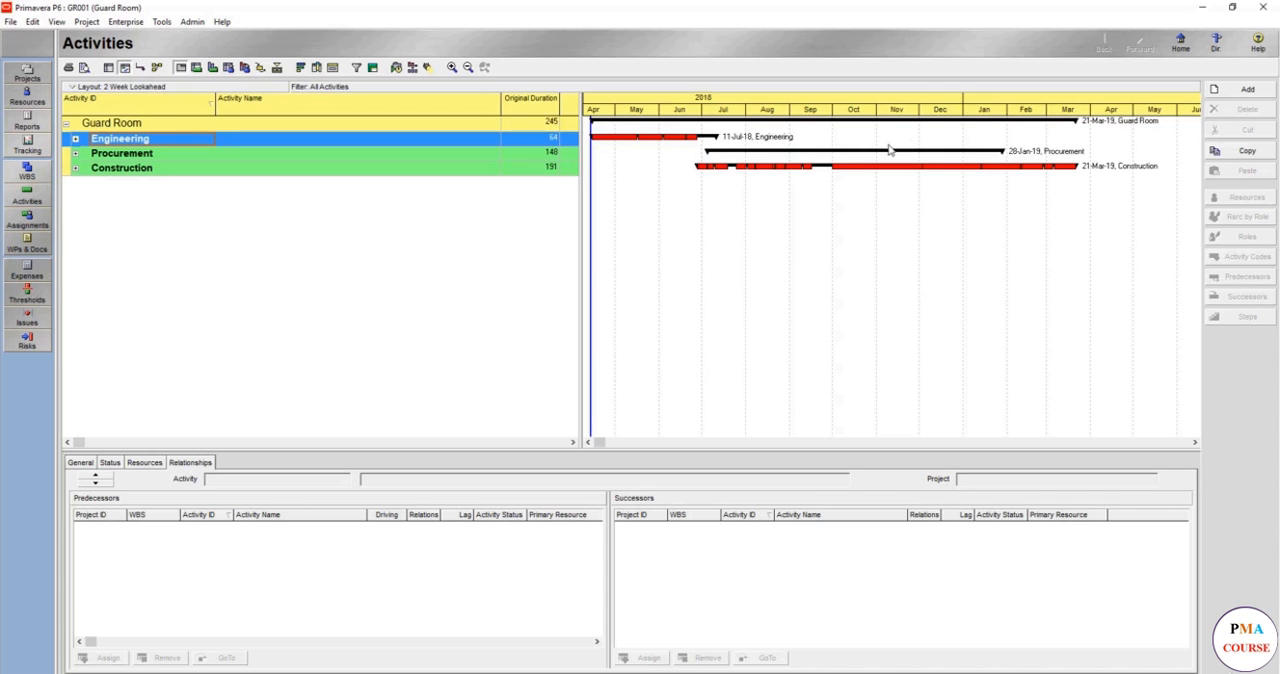
mouse_move(712, 175)
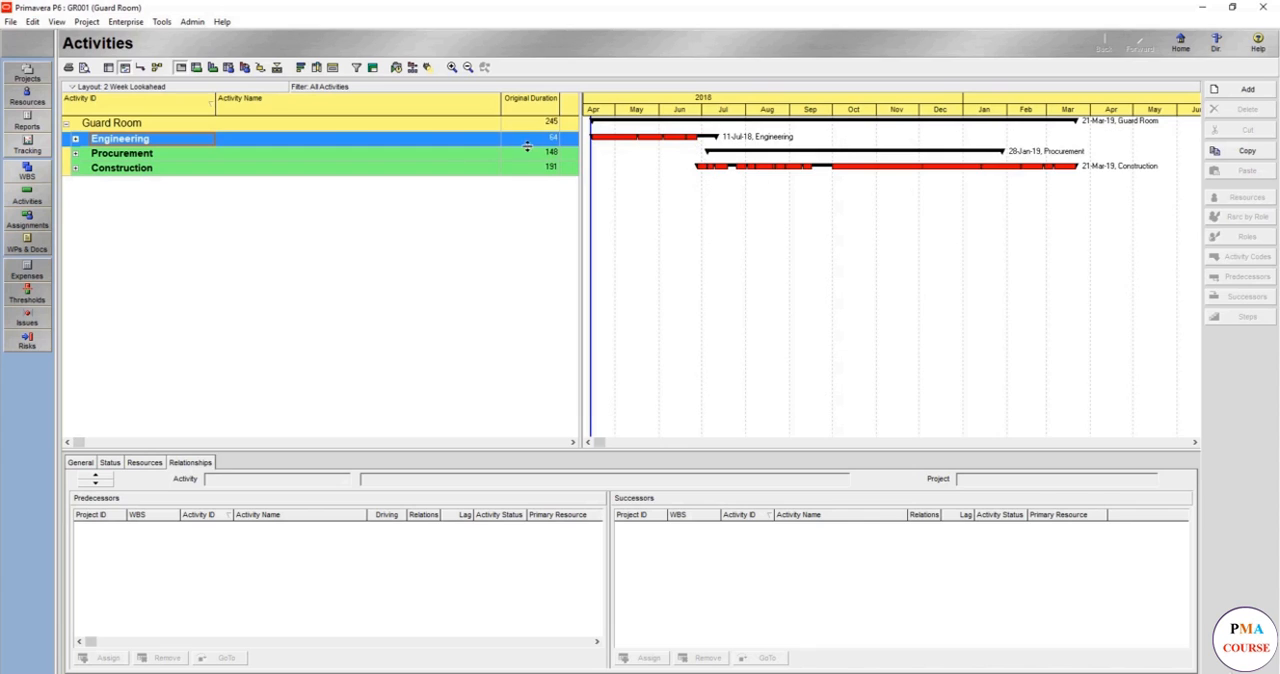
mouse_move(680, 138)
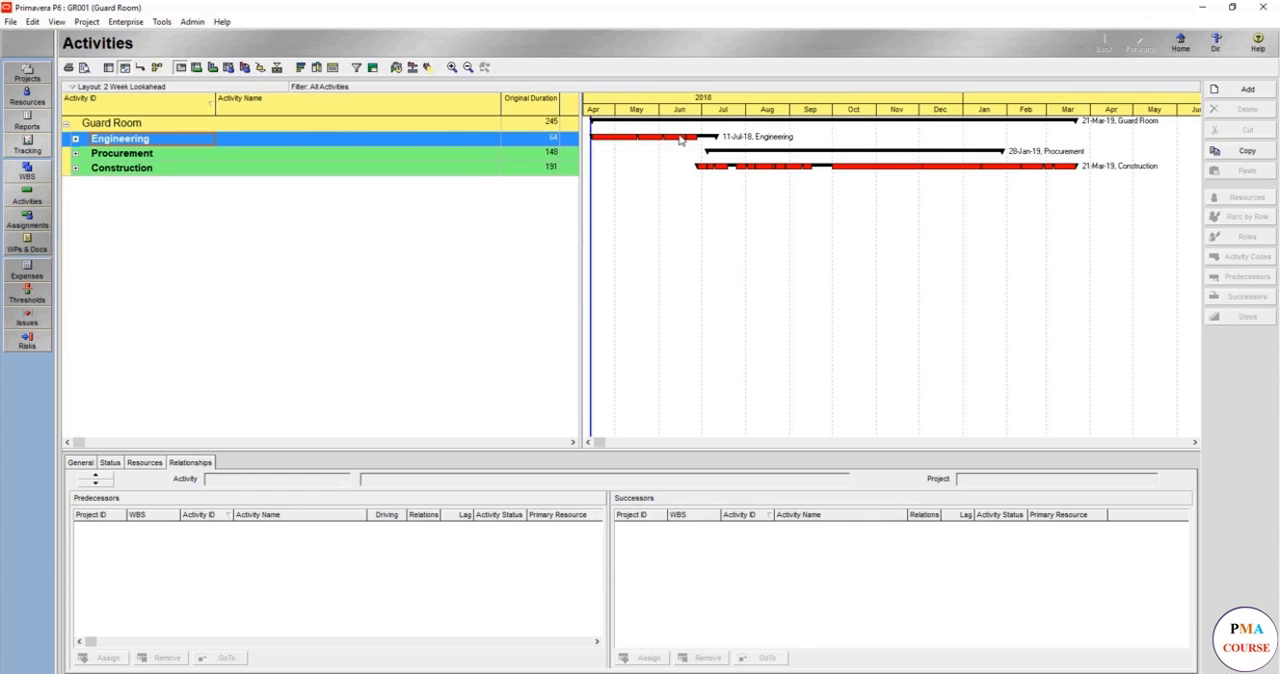
mouse_move(700, 170)
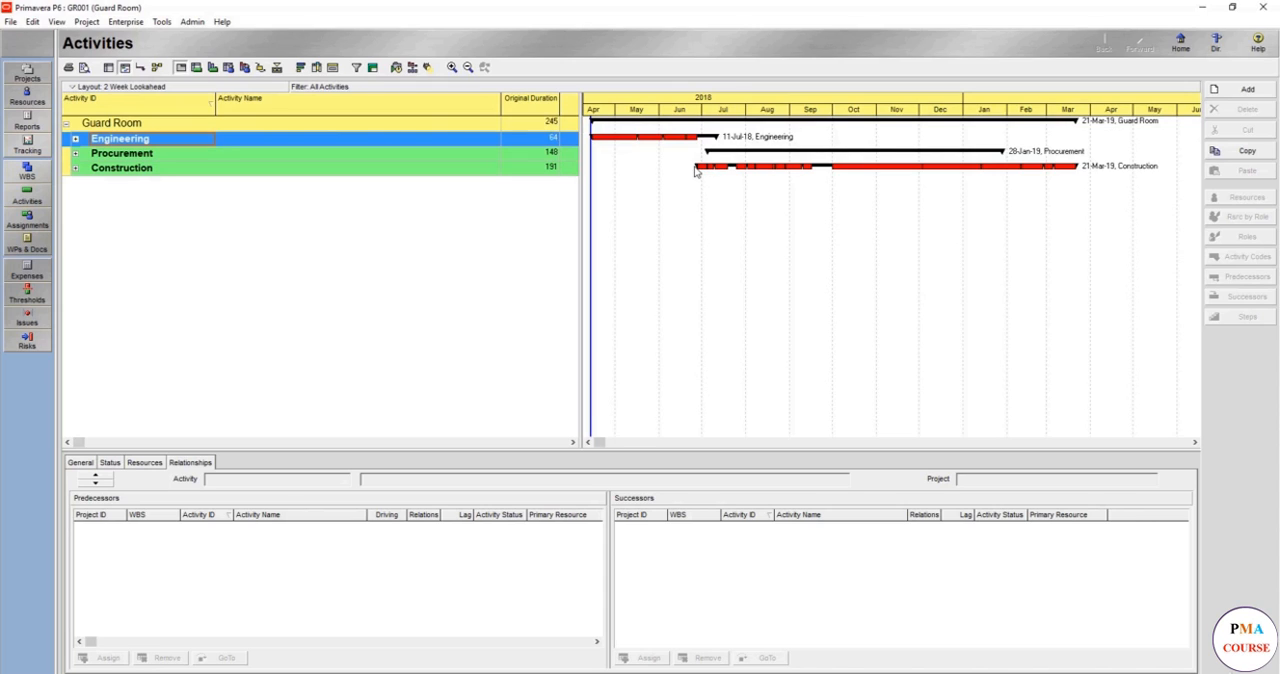
mouse_move(641, 173)
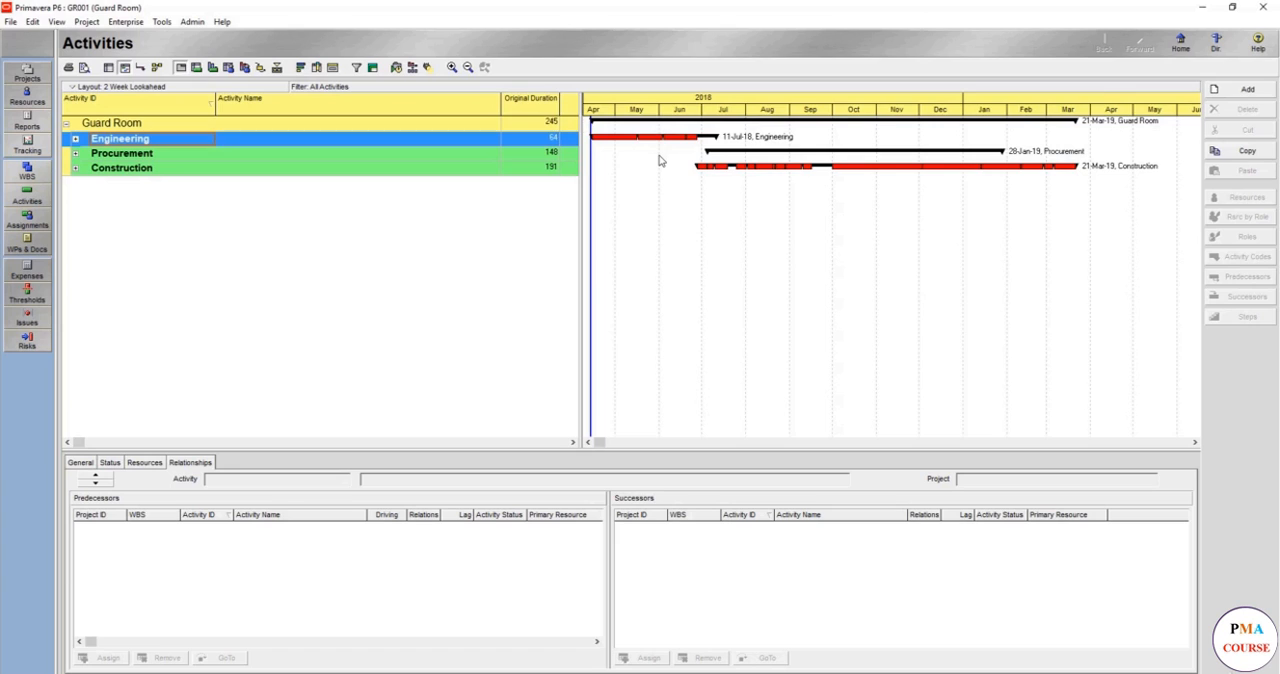
mouse_move(678, 165)
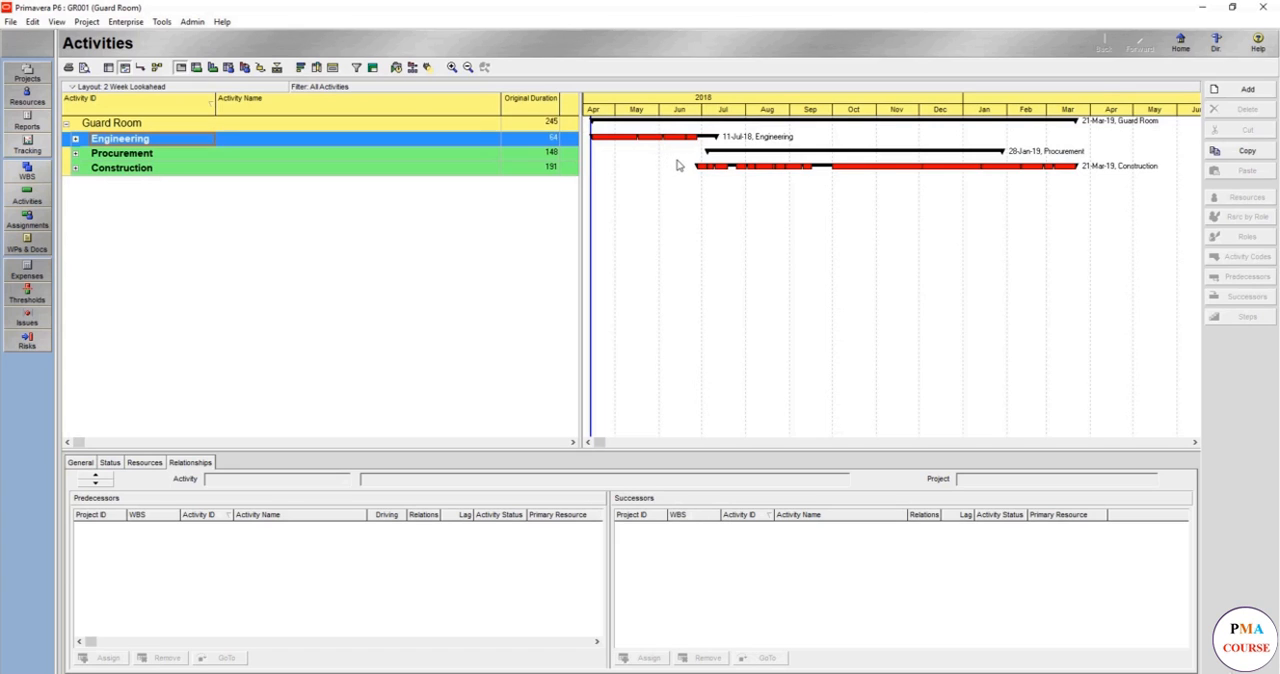
mouse_move(775, 178)
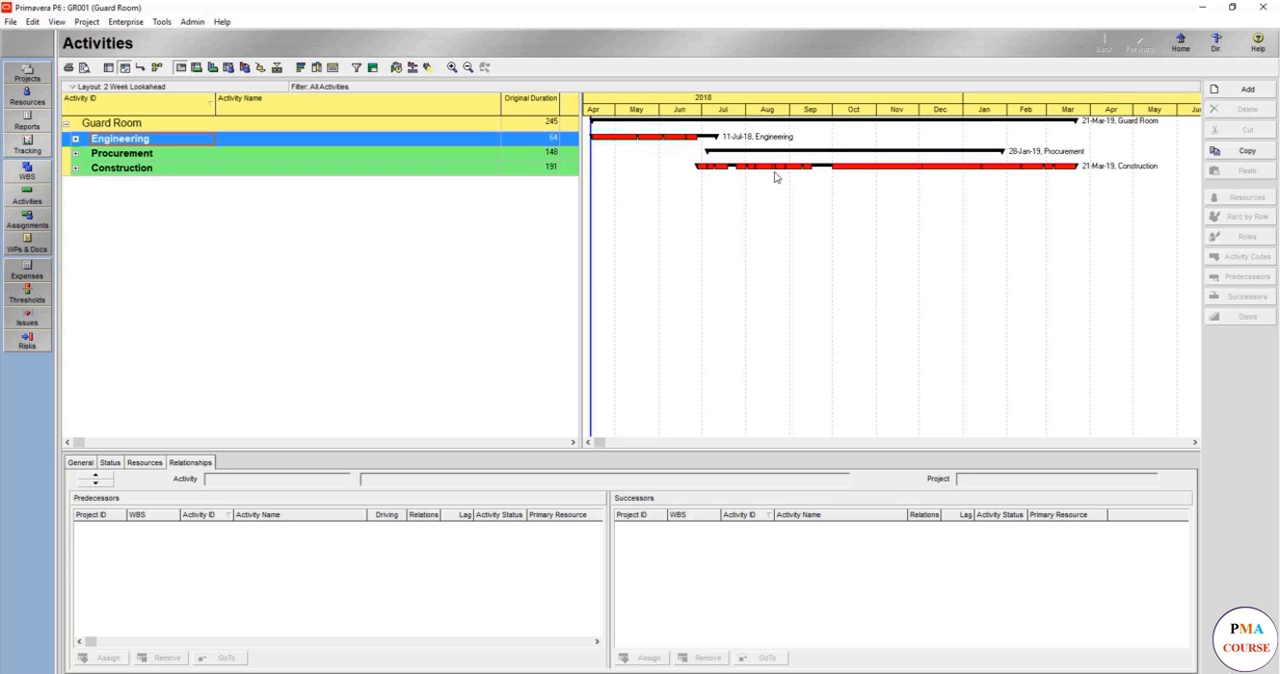
mouse_move(968, 157)
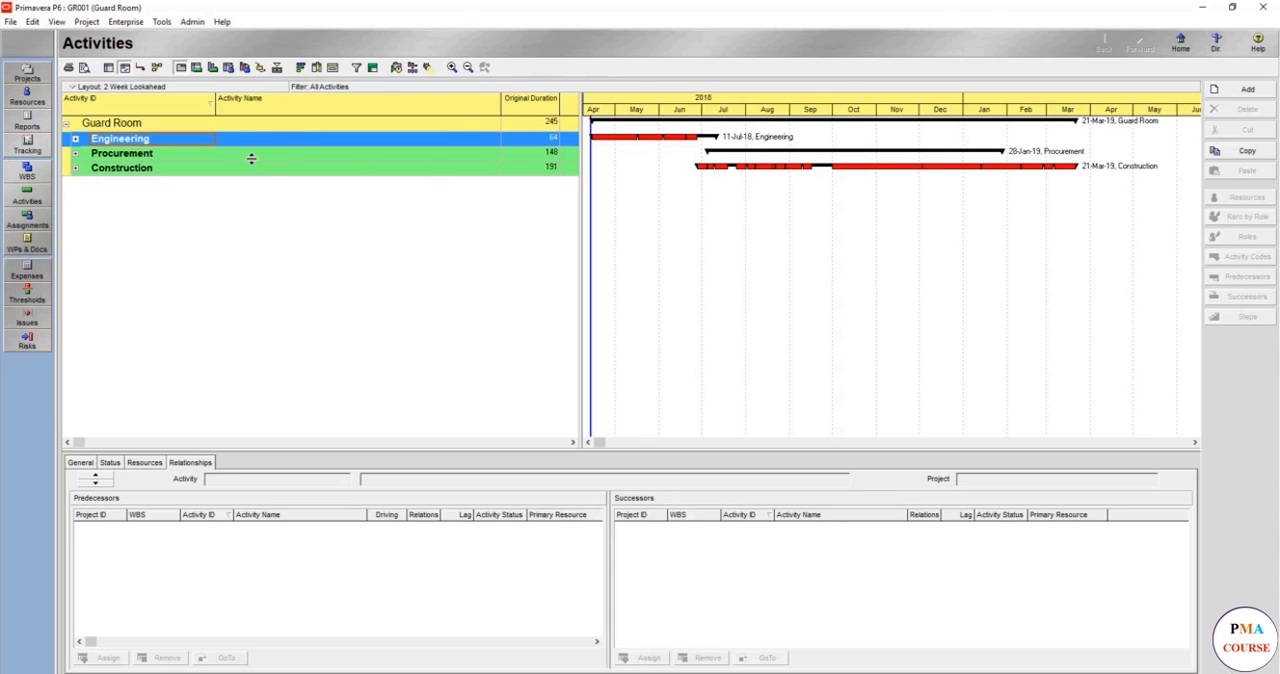
mouse_move(295, 165)
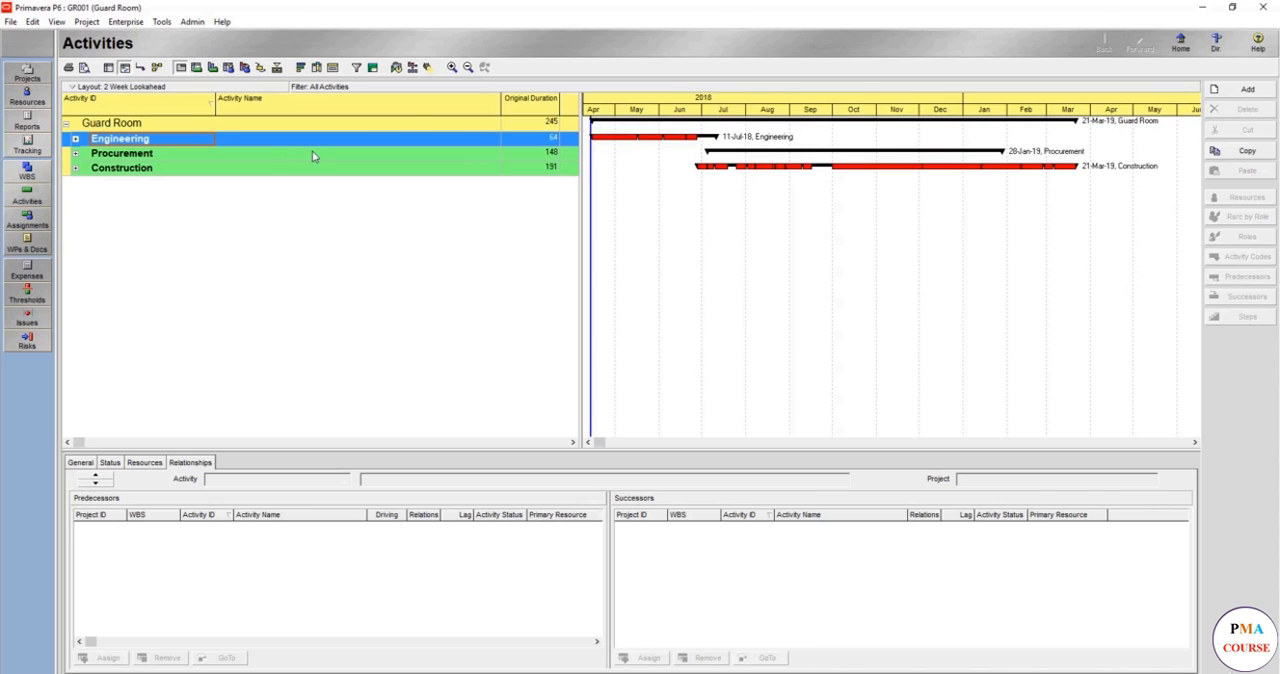
mouse_move(318, 156)
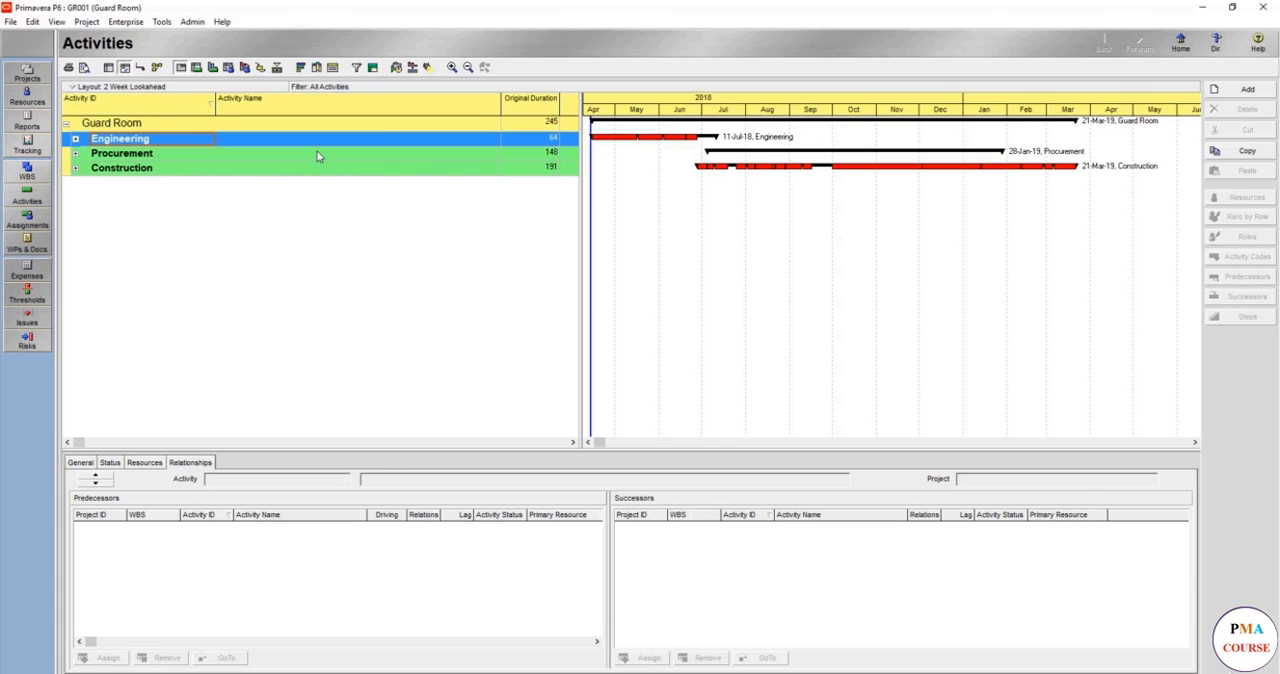
mouse_move(362, 143)
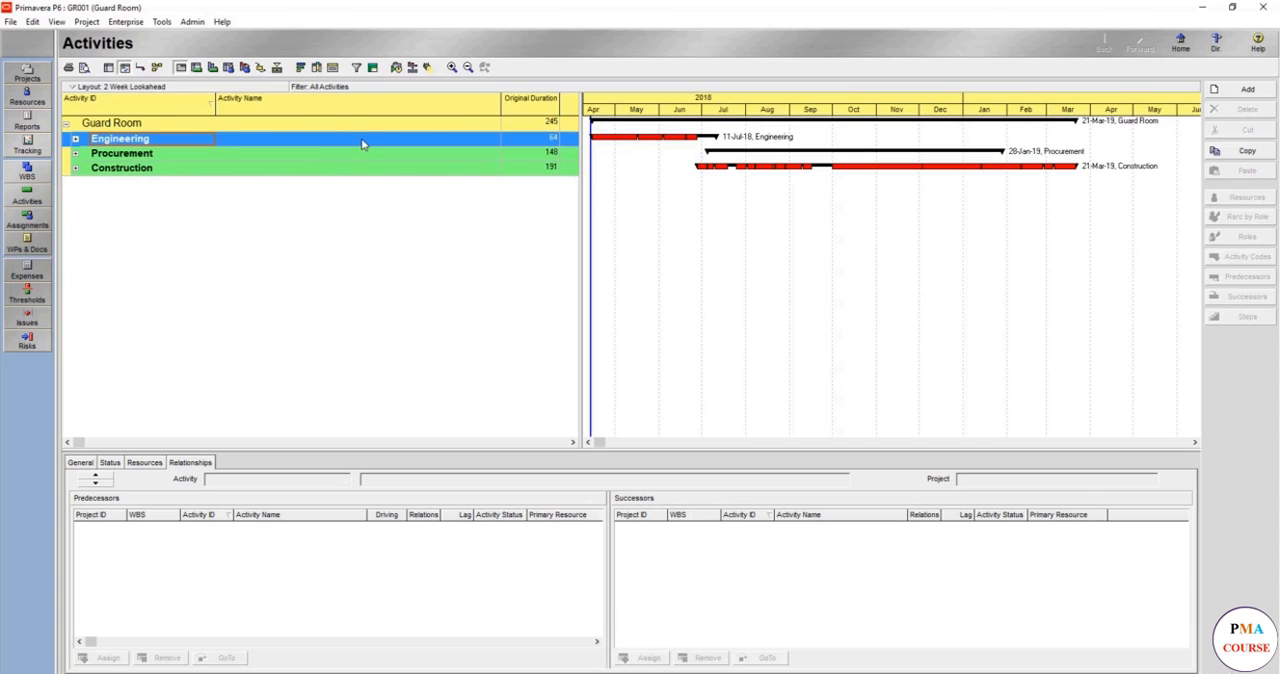
Select the Guard Room project row as the level for new activities.
click(112, 122)
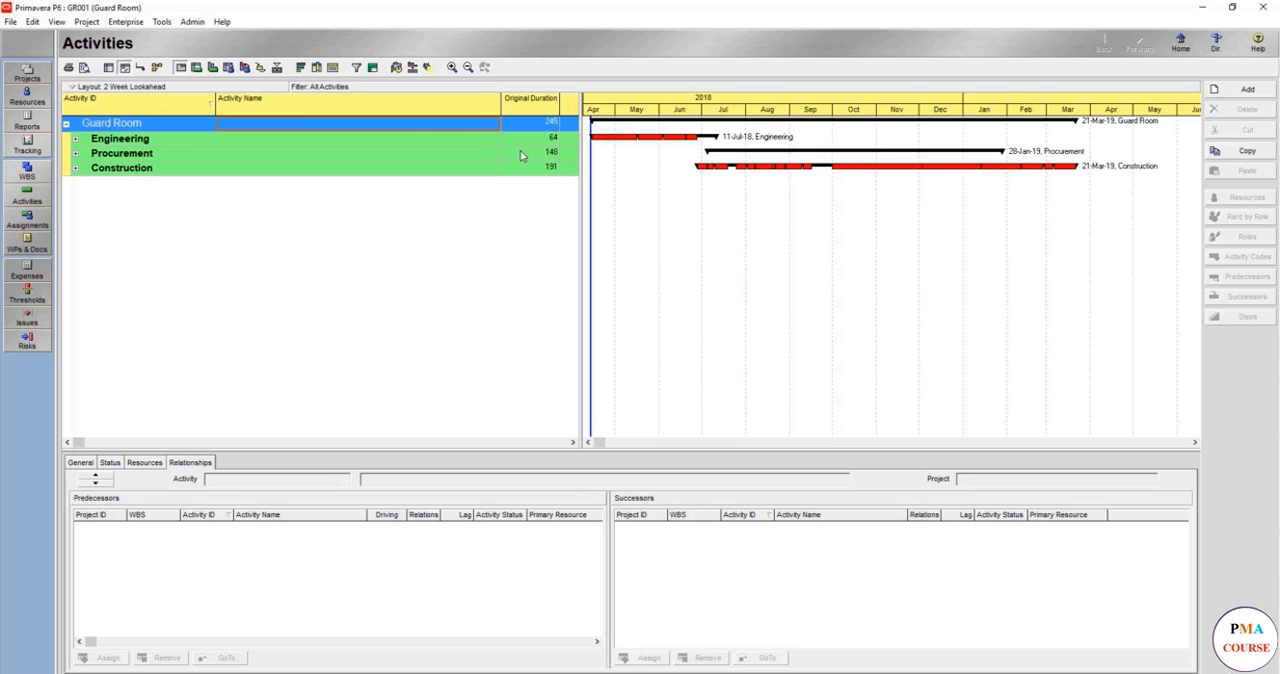
mouse_move(423, 161)
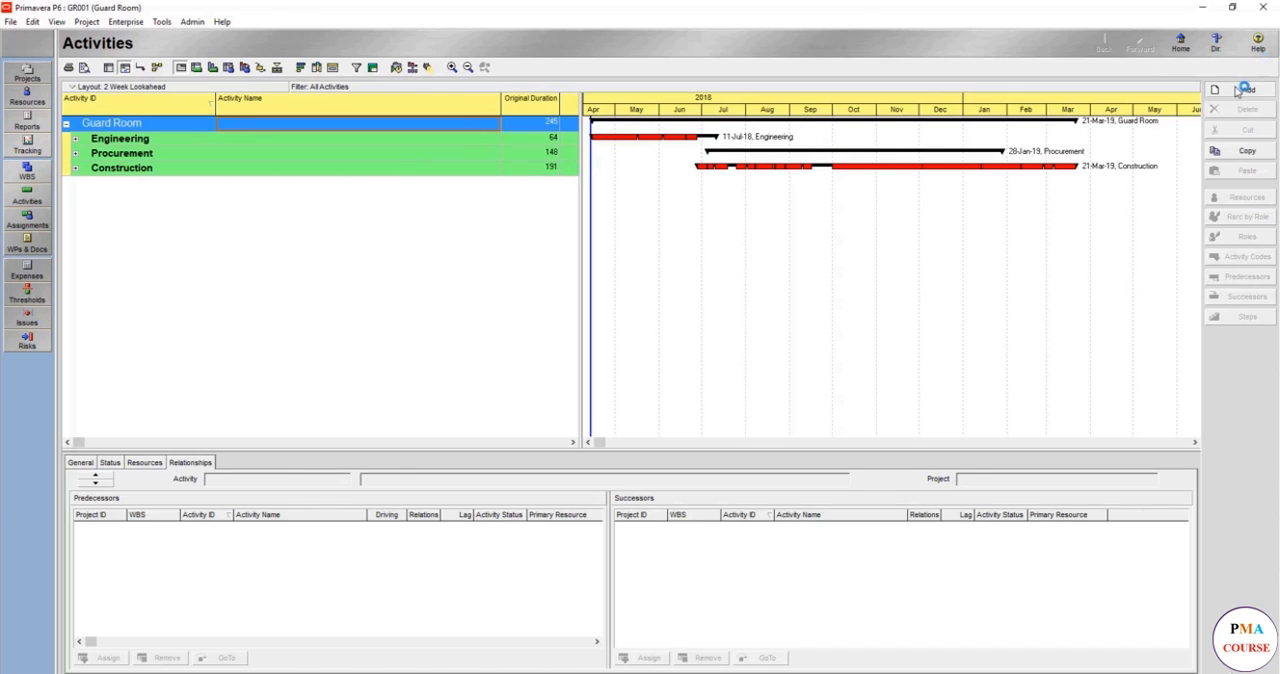
Add activity A1000 under Guard Room and name it 'Project Start'.
click(1247, 89)
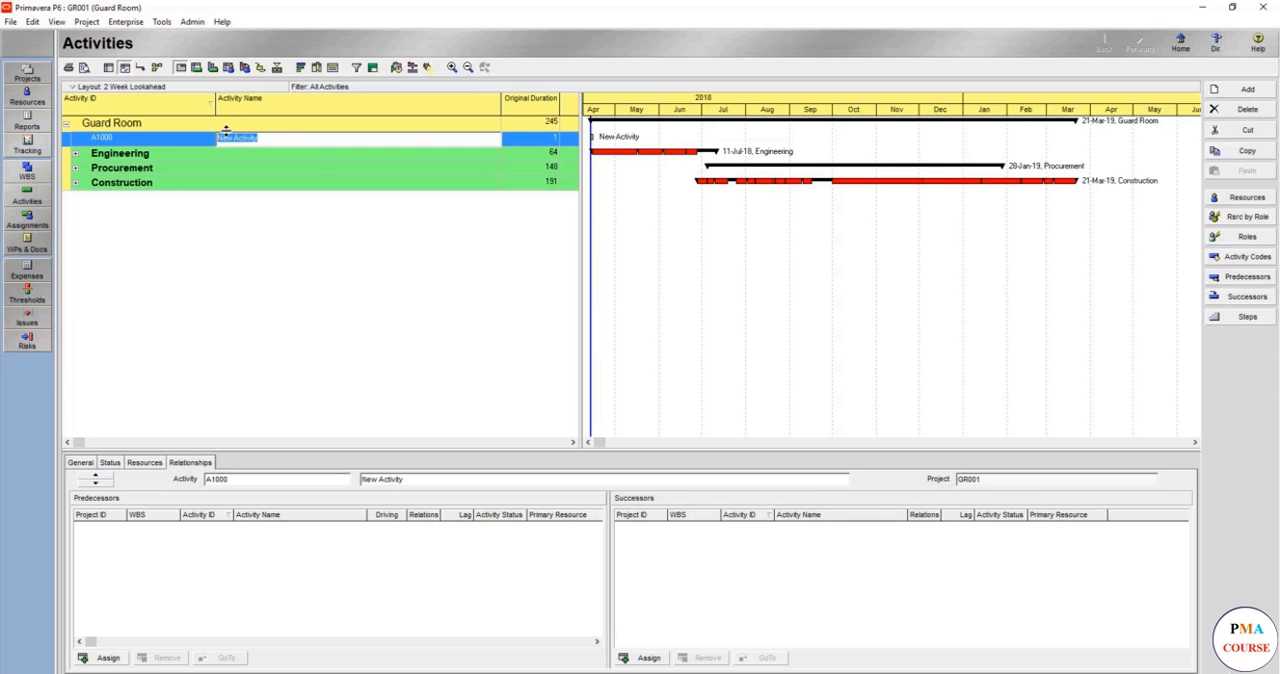
text(Pr)
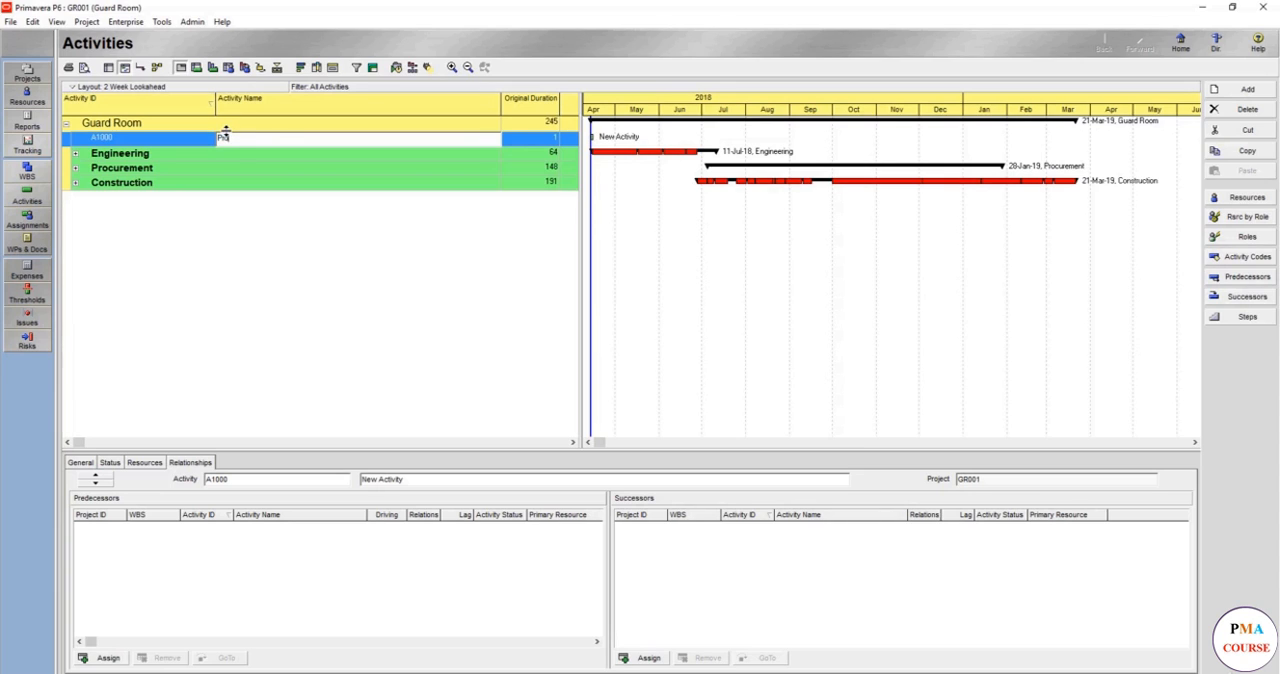
text(Project Start)
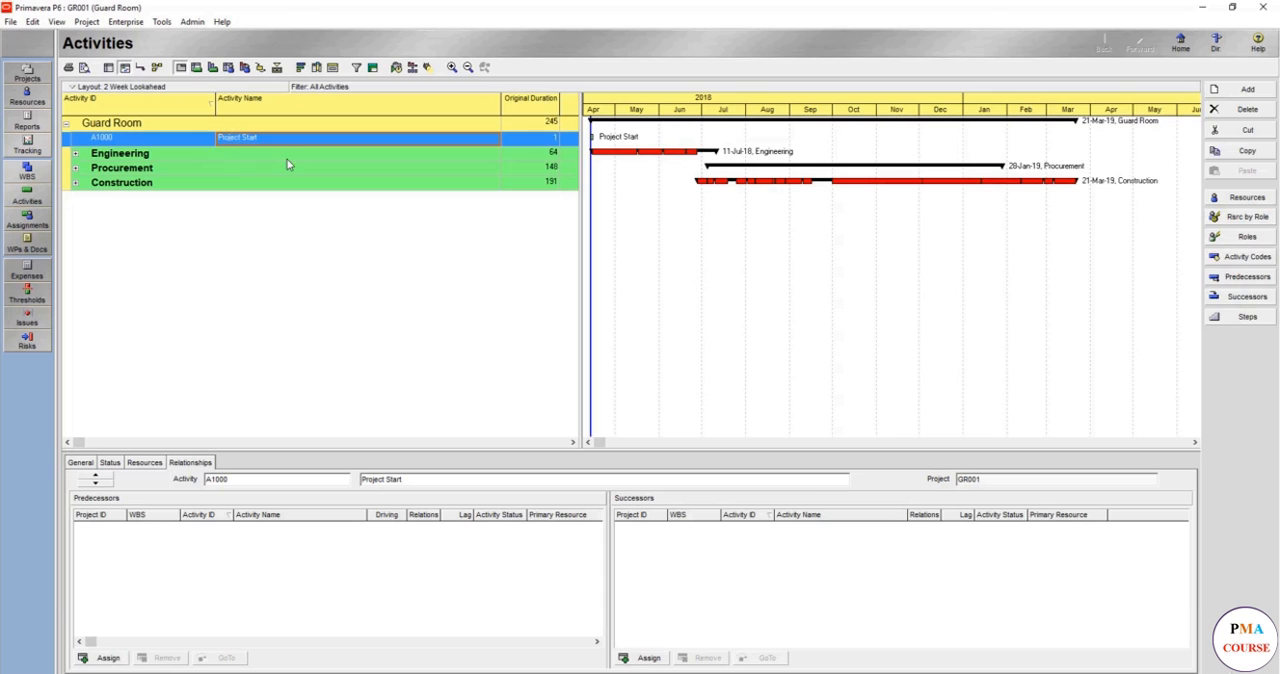
mouse_move(293, 176)
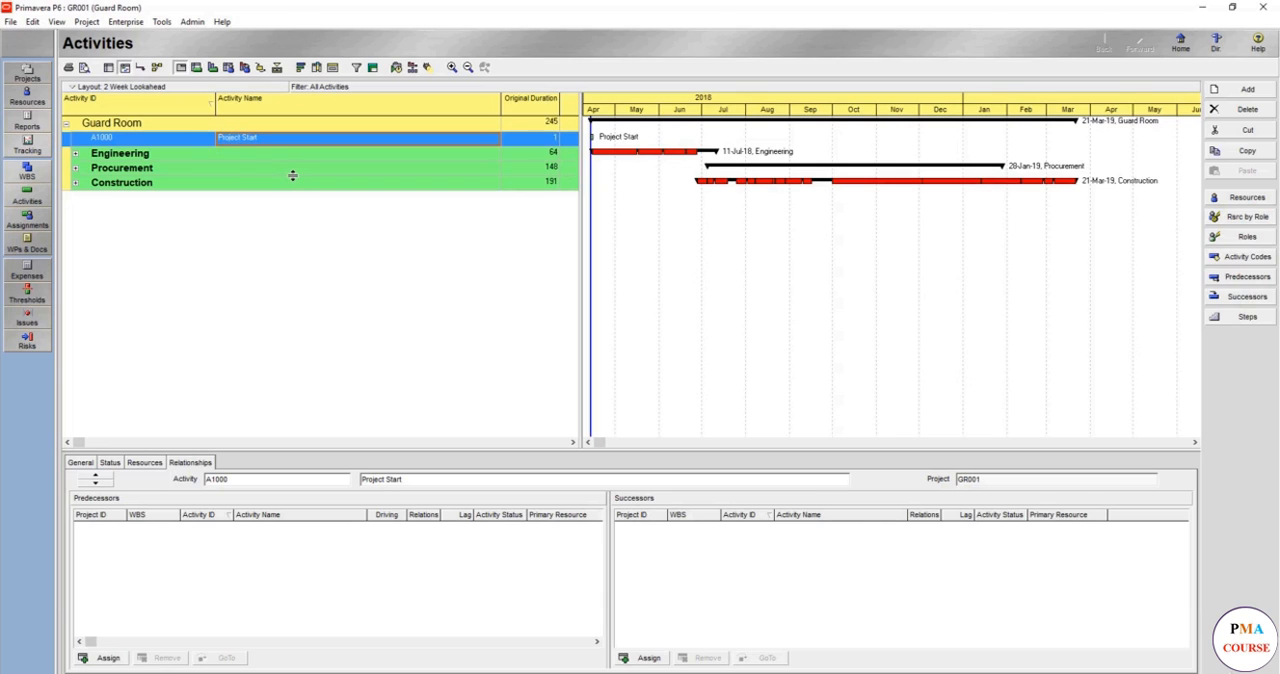
mouse_move(1247, 90)
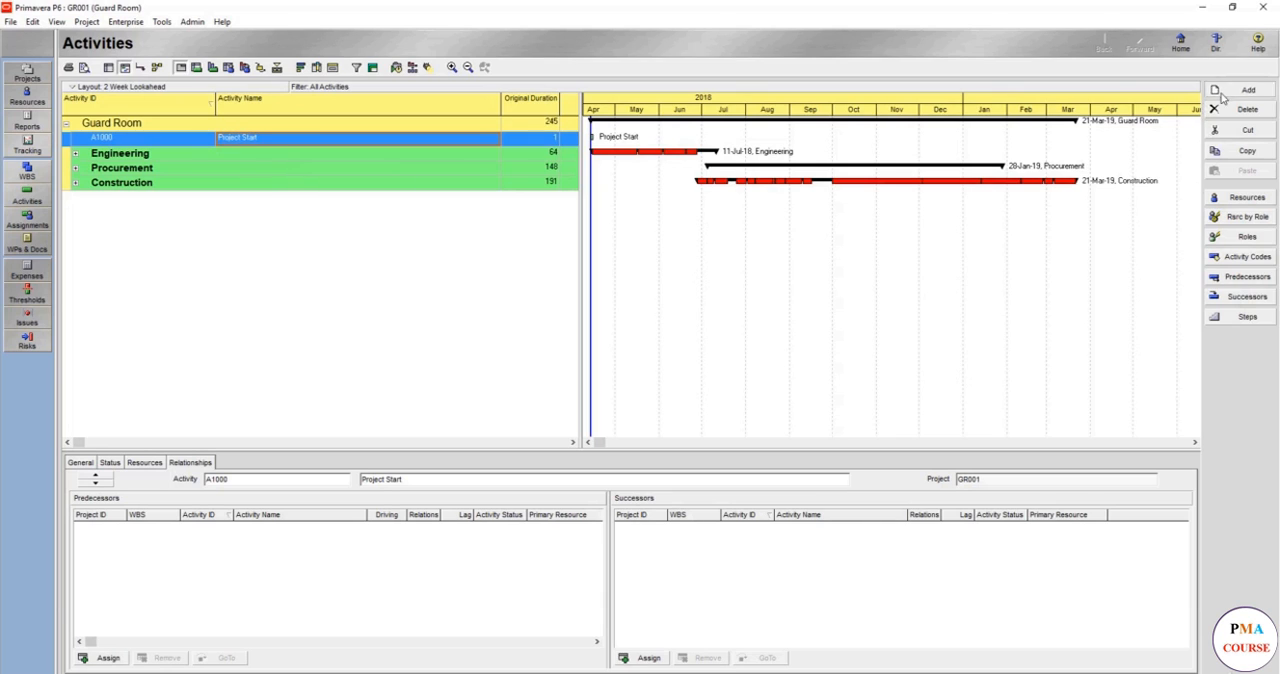
Add activity A1010 below Project Start and name it 'Project Finish'.
click(1247, 90)
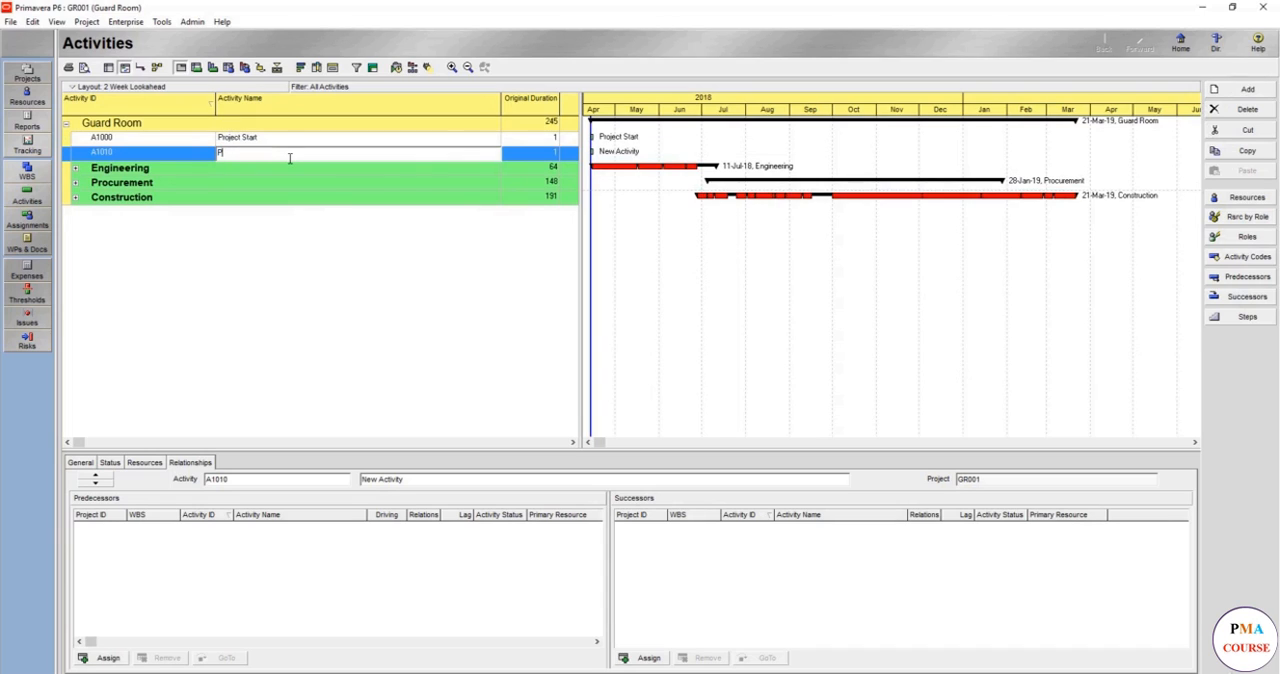
text(roject Finish)
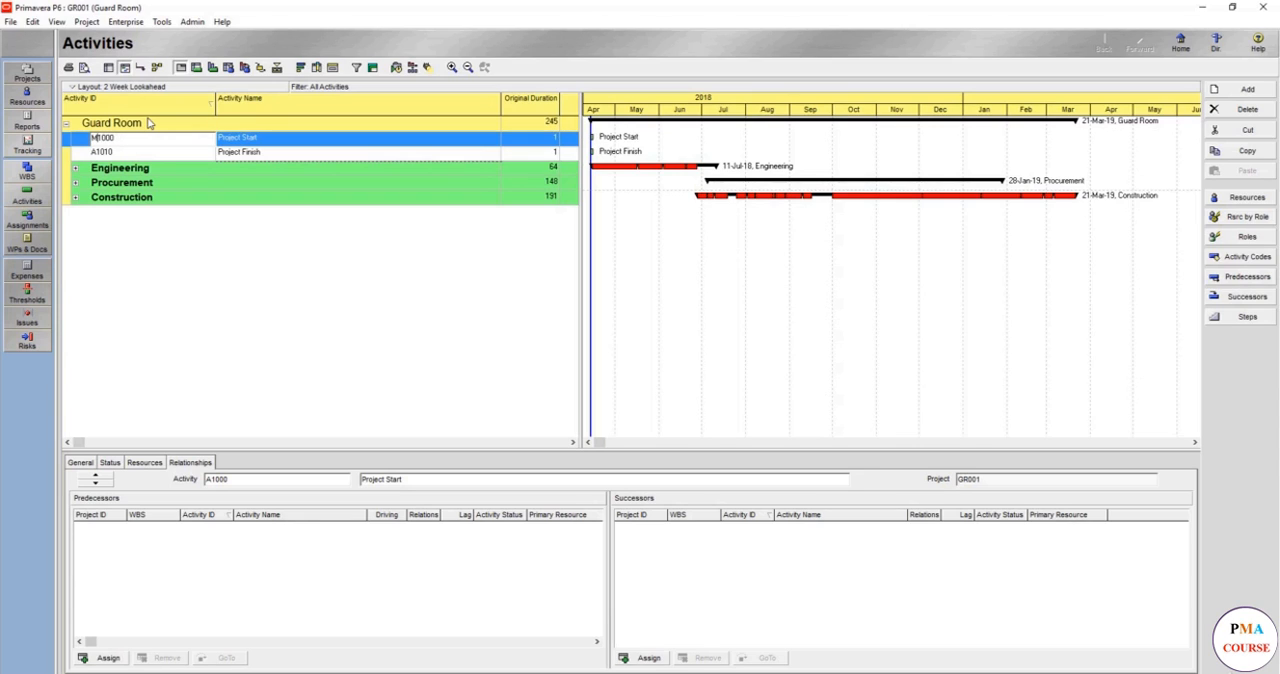
Renumber Project Start to MILES-1000 and Project Finish to MILES-1010.
text(MILES1000)
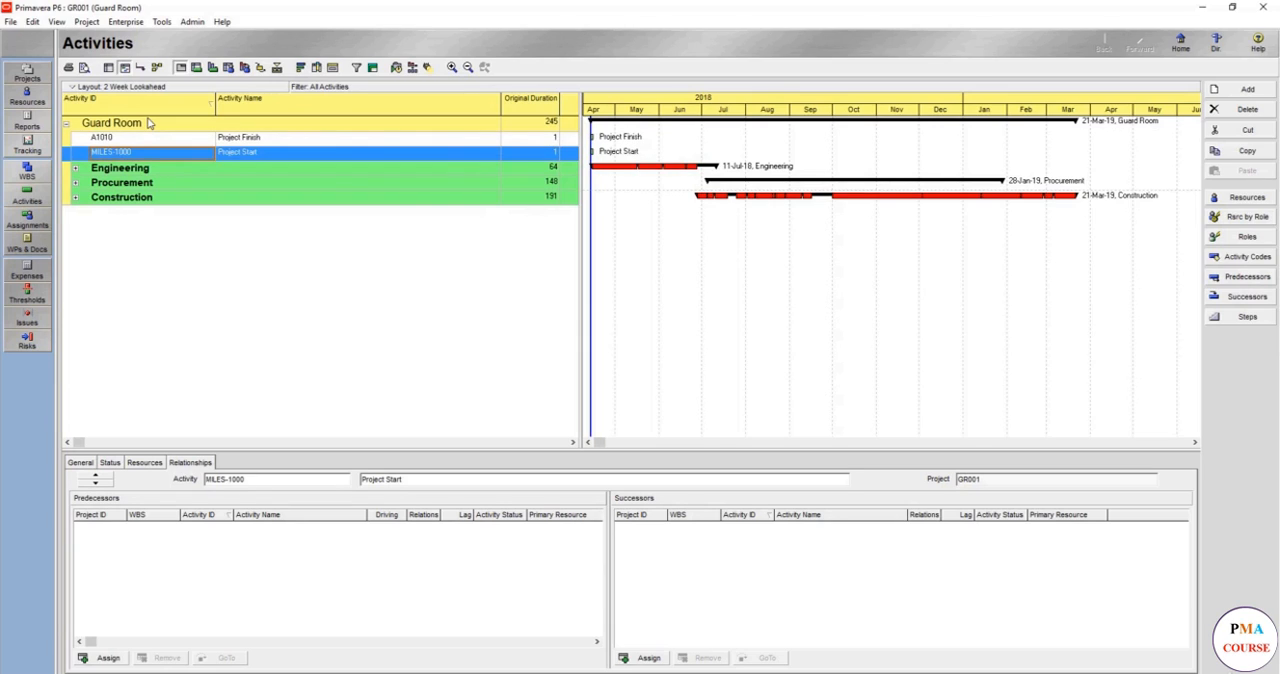
click(101, 137)
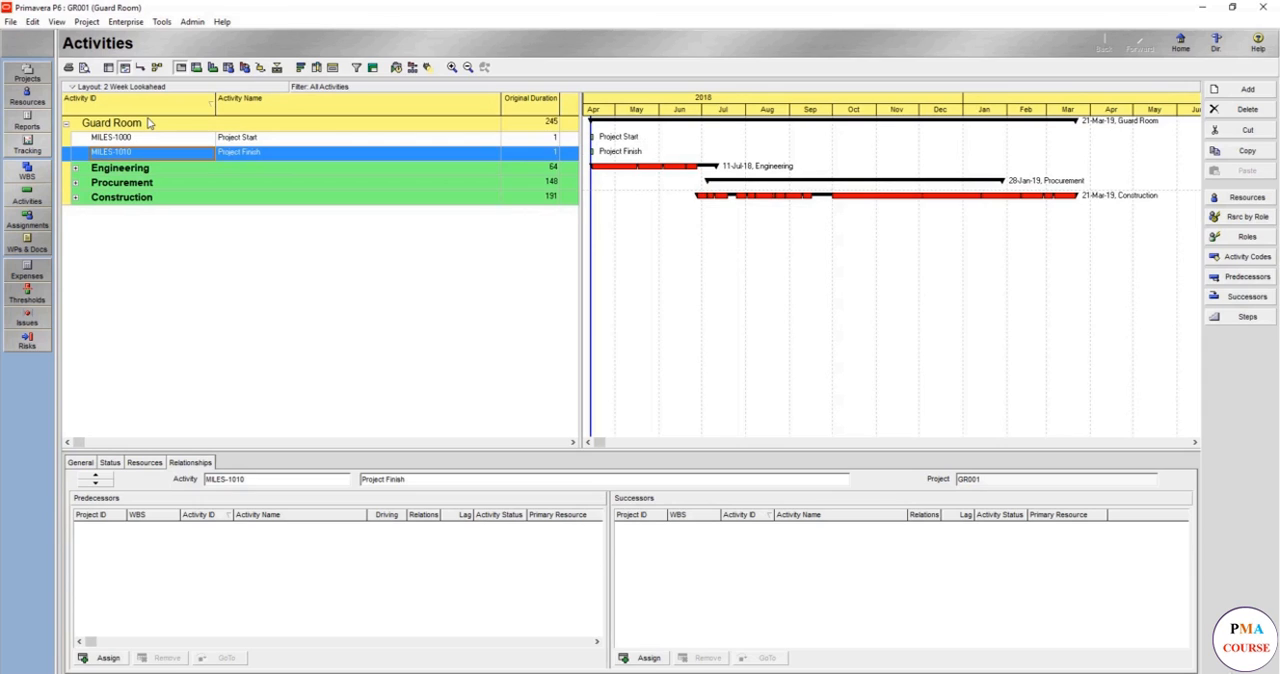
mouse_move(698, 142)
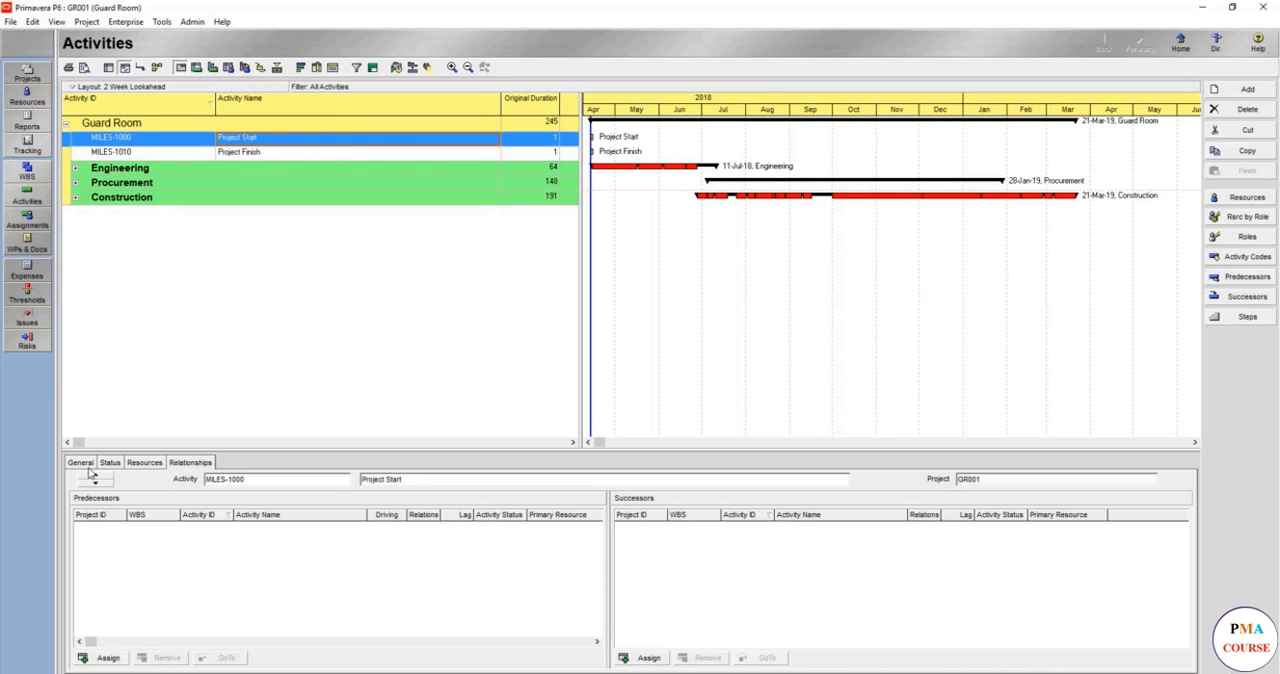
mouse_move(127, 468)
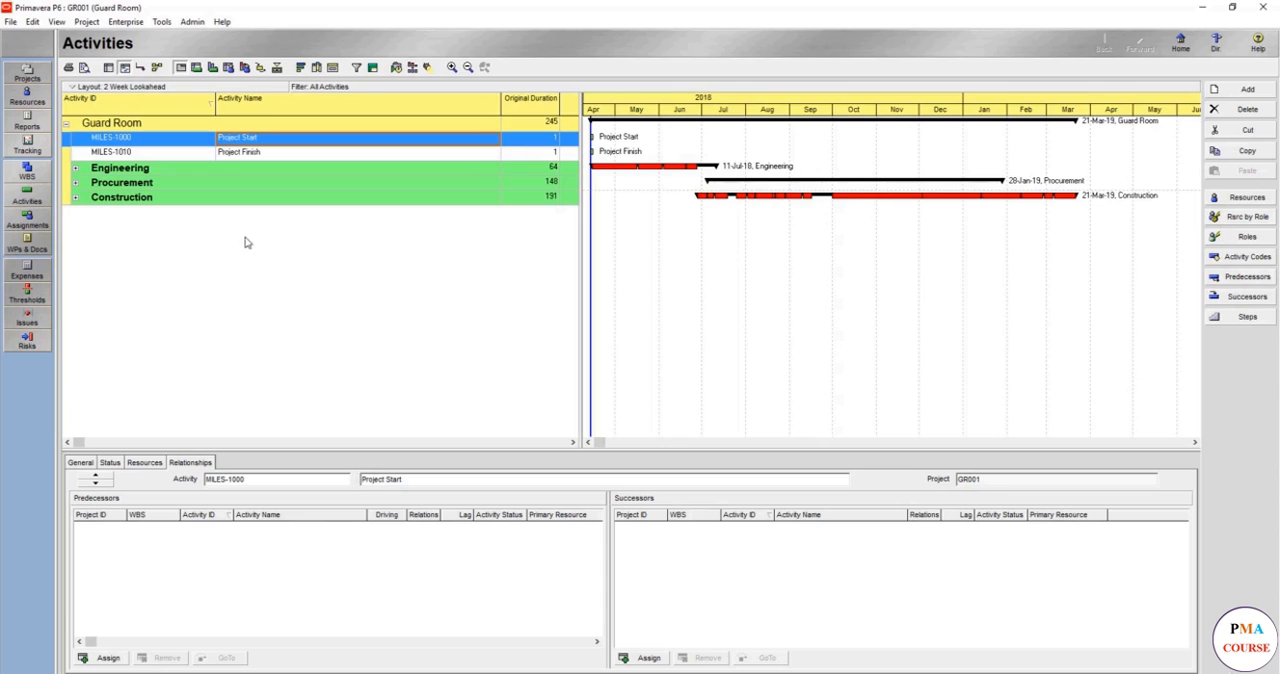
mouse_move(181, 67)
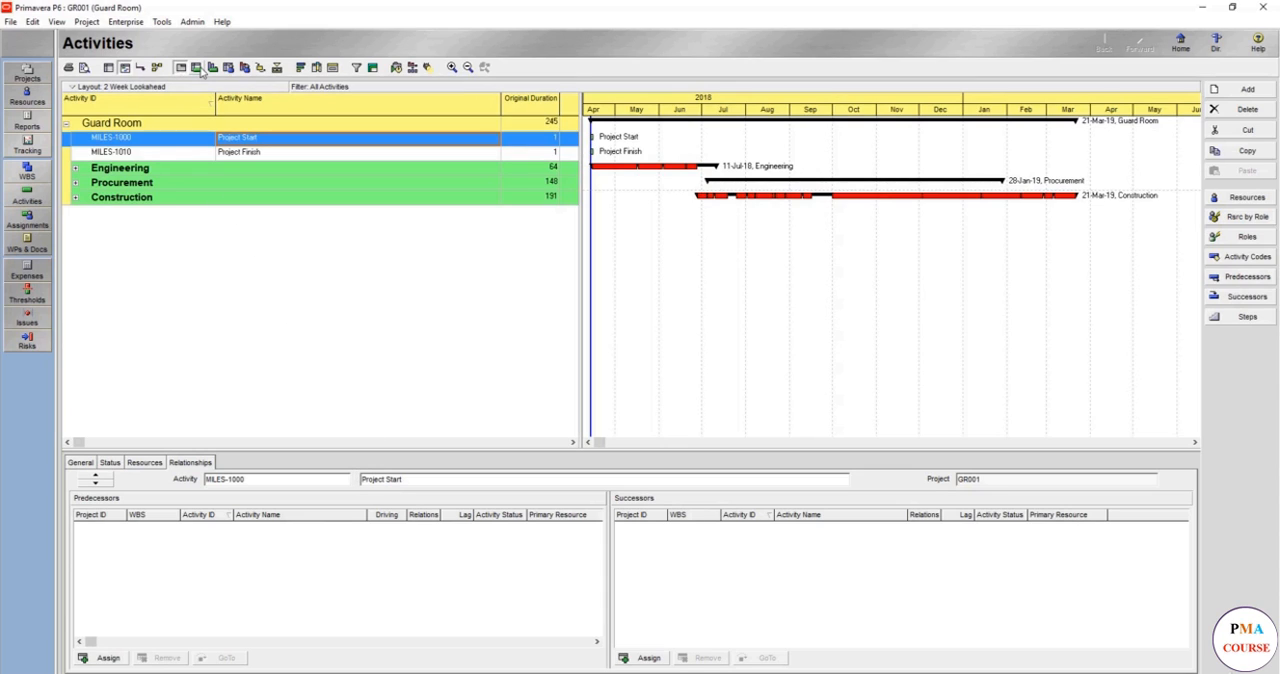
Show the Relationships tab for MILES-1000 Project Start, which has no links yet.
click(196, 67)
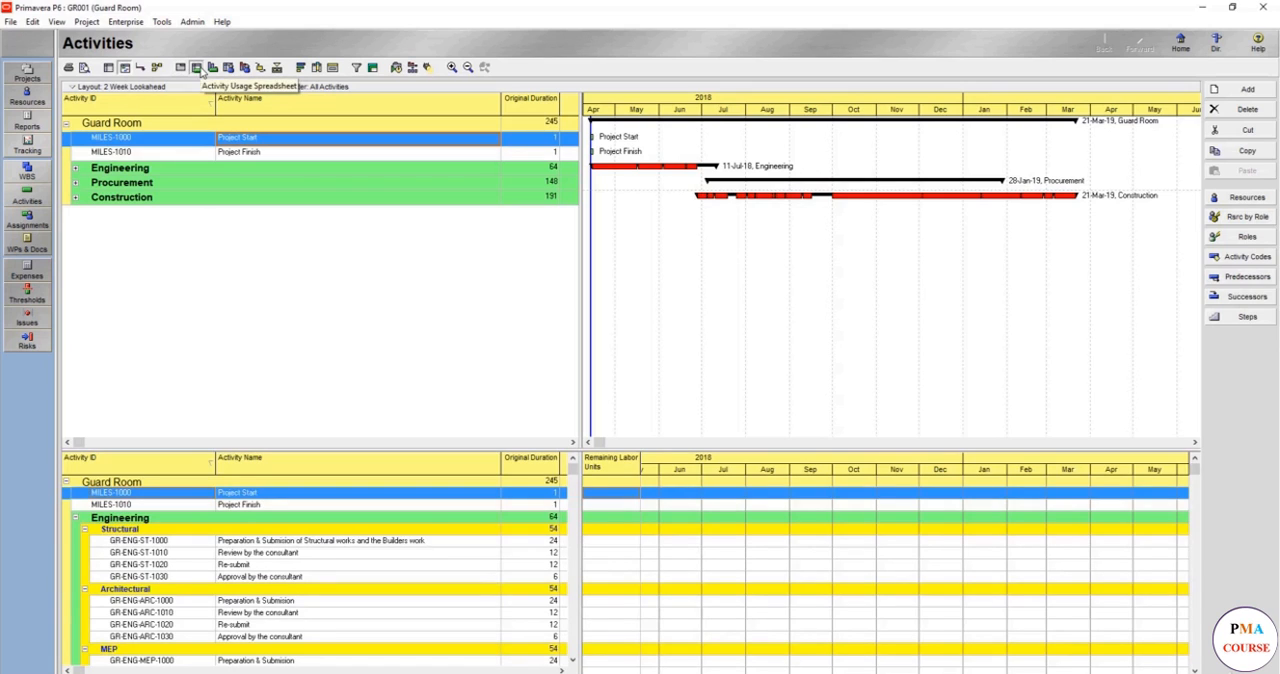
mouse_move(237, 280)
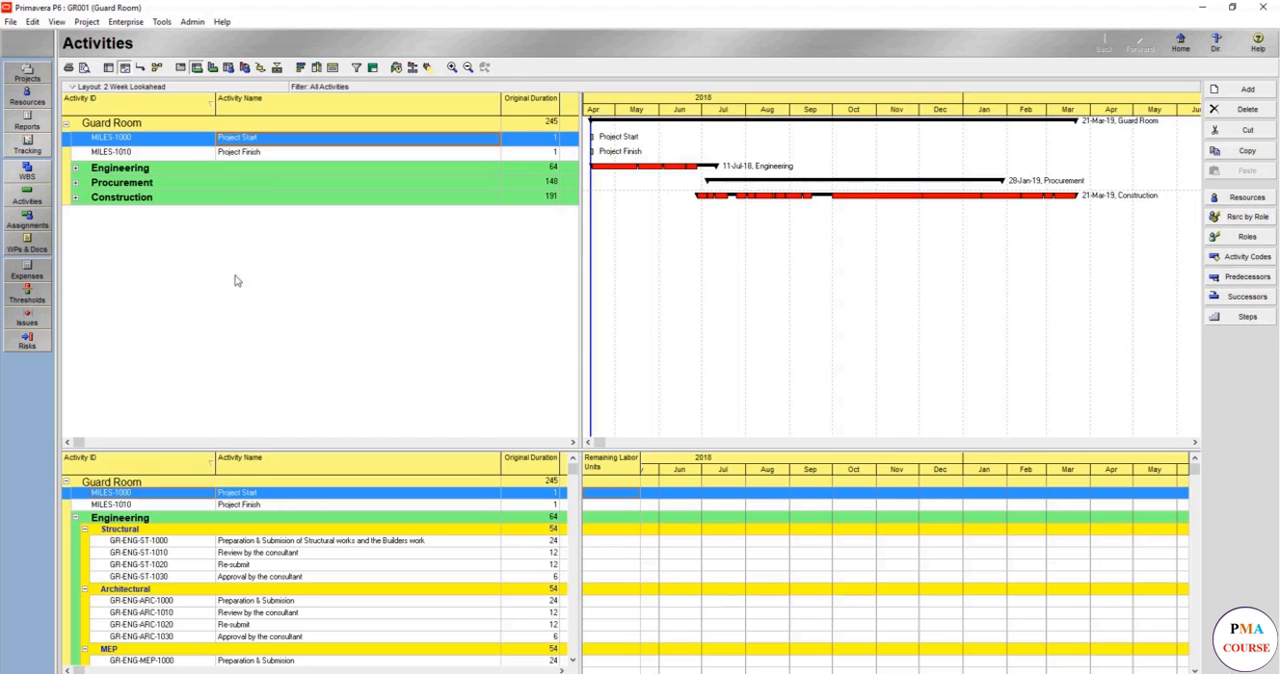
click(212, 67)
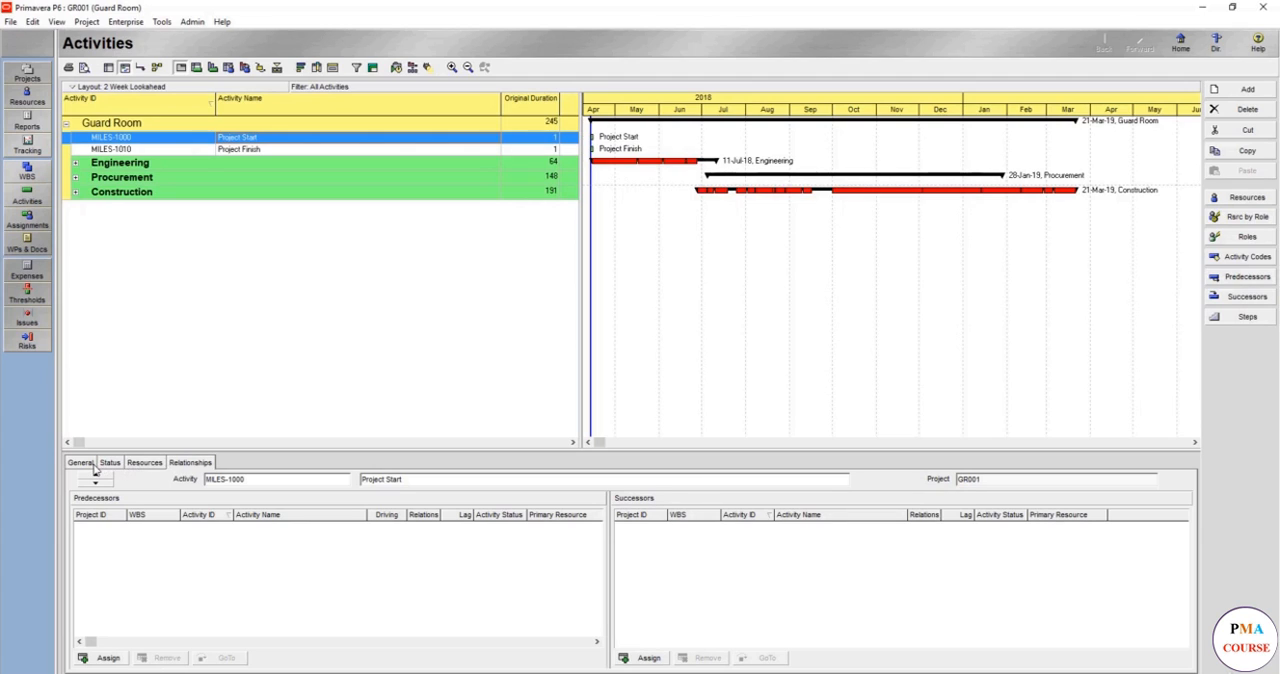
Make MILES-1000 a Start Milestone and MILES-1010 a Finish Milestone, both 0 days.
click(79, 462)
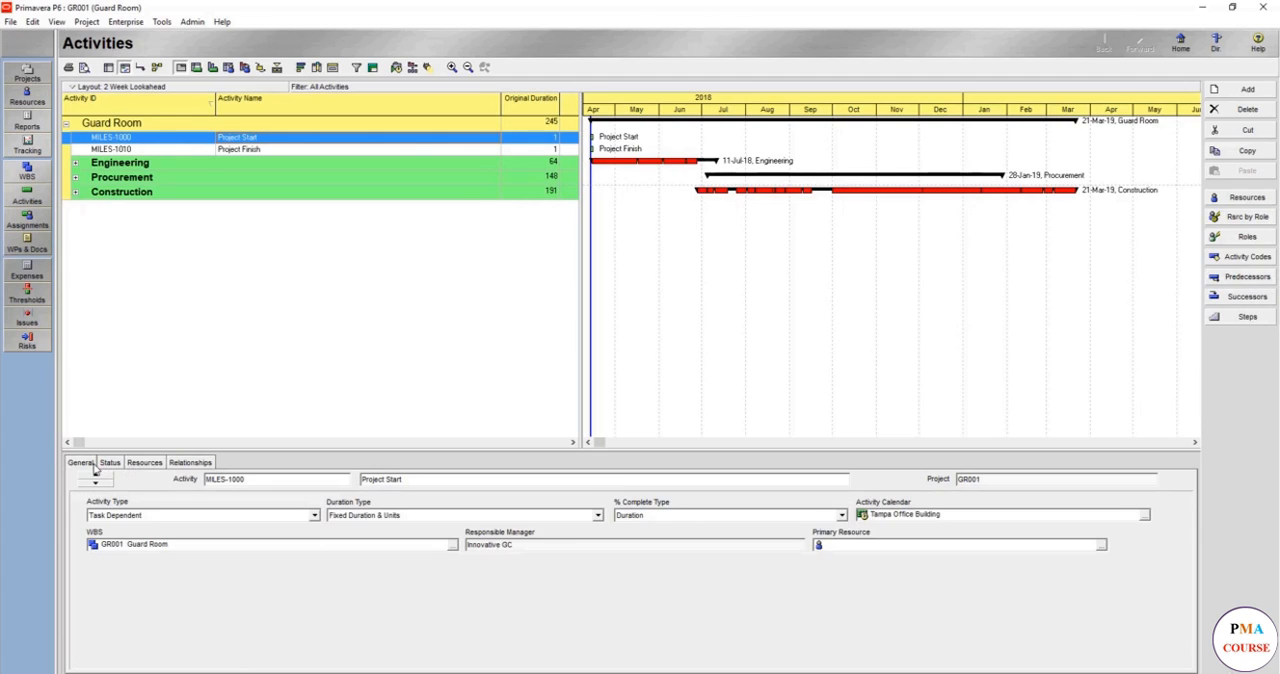
mouse_move(174, 490)
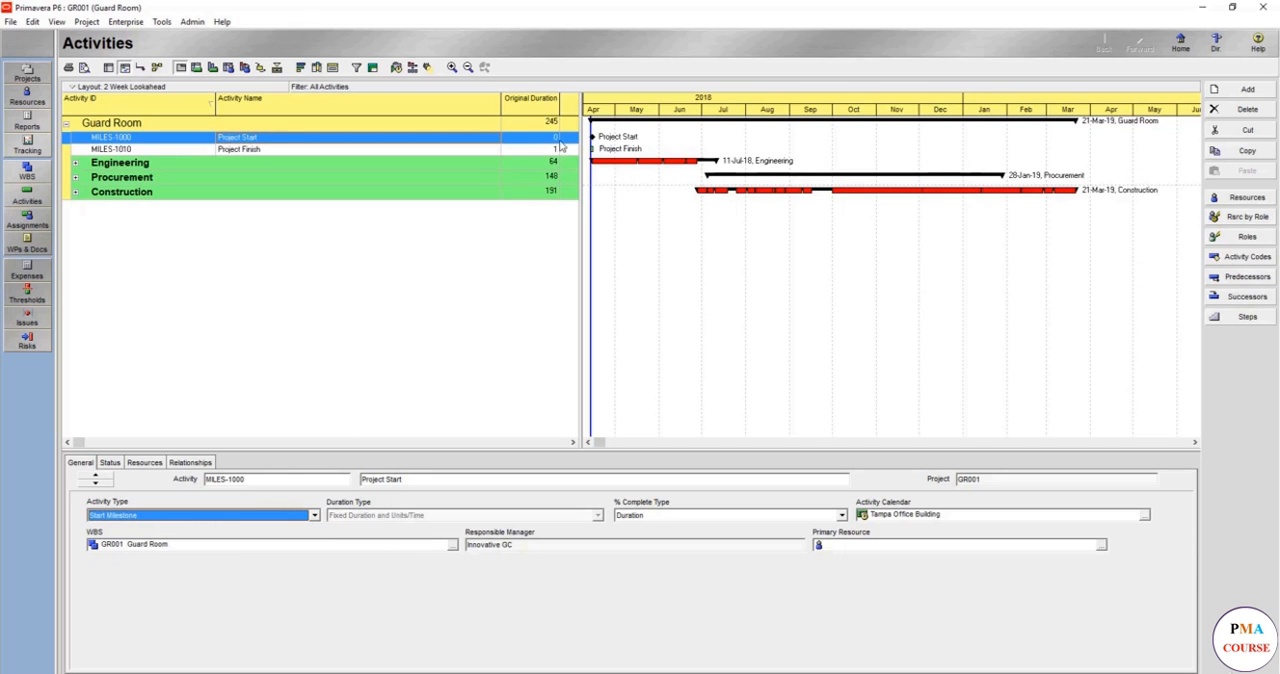
mouse_move(598, 147)
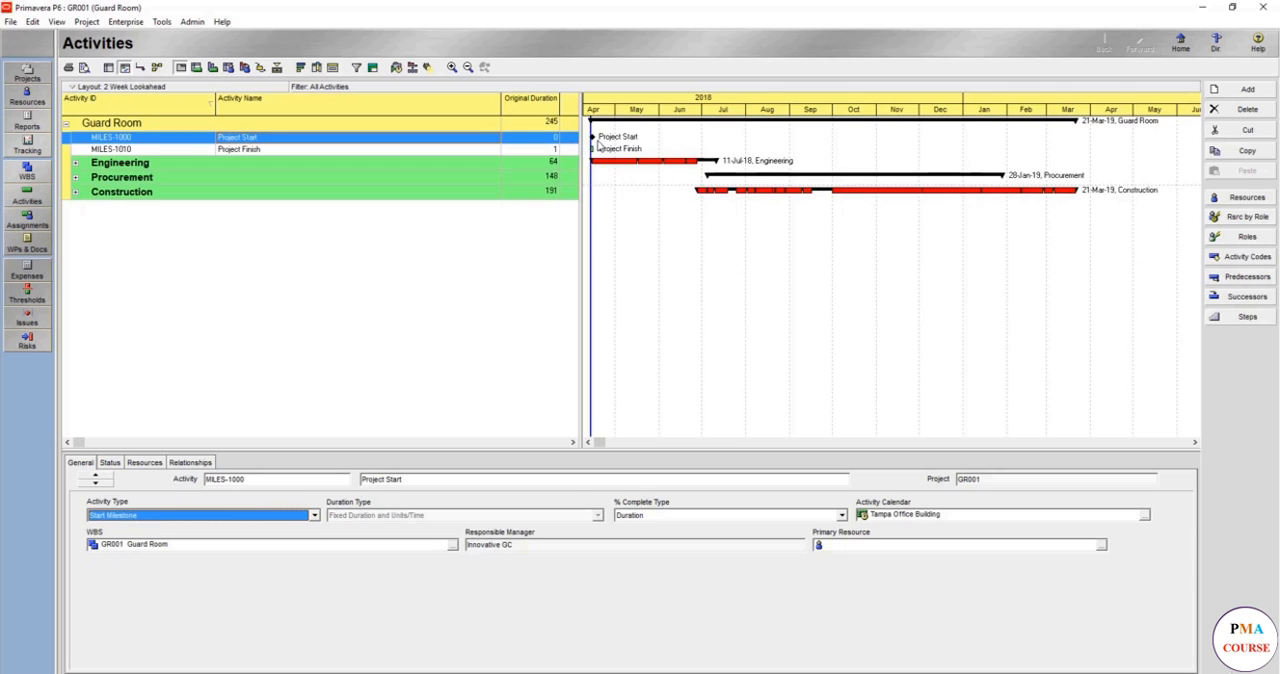
mouse_move(601, 145)
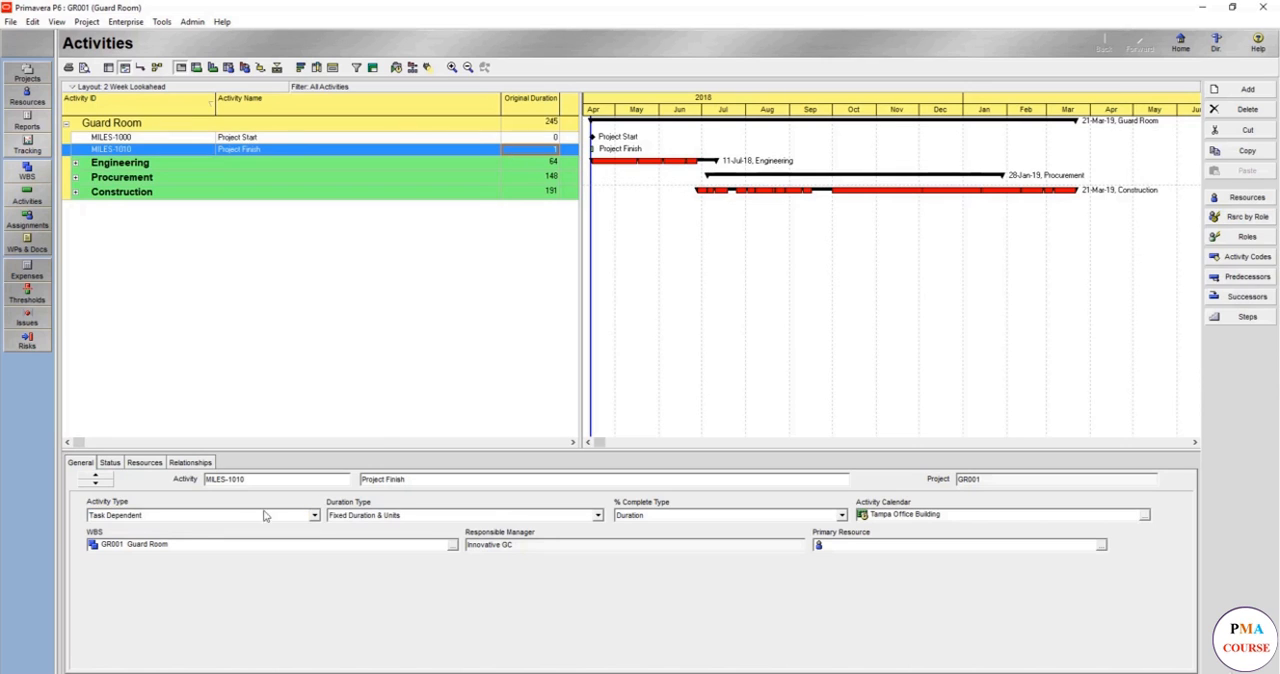
click(314, 515)
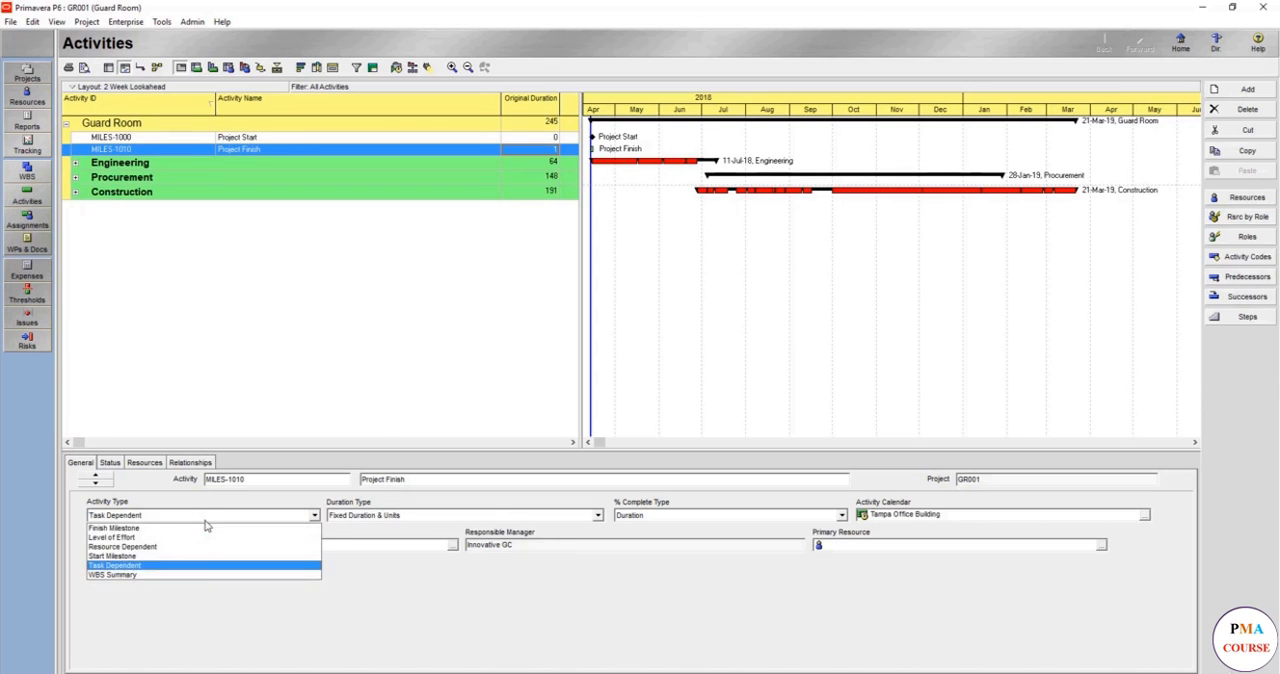
click(114, 527)
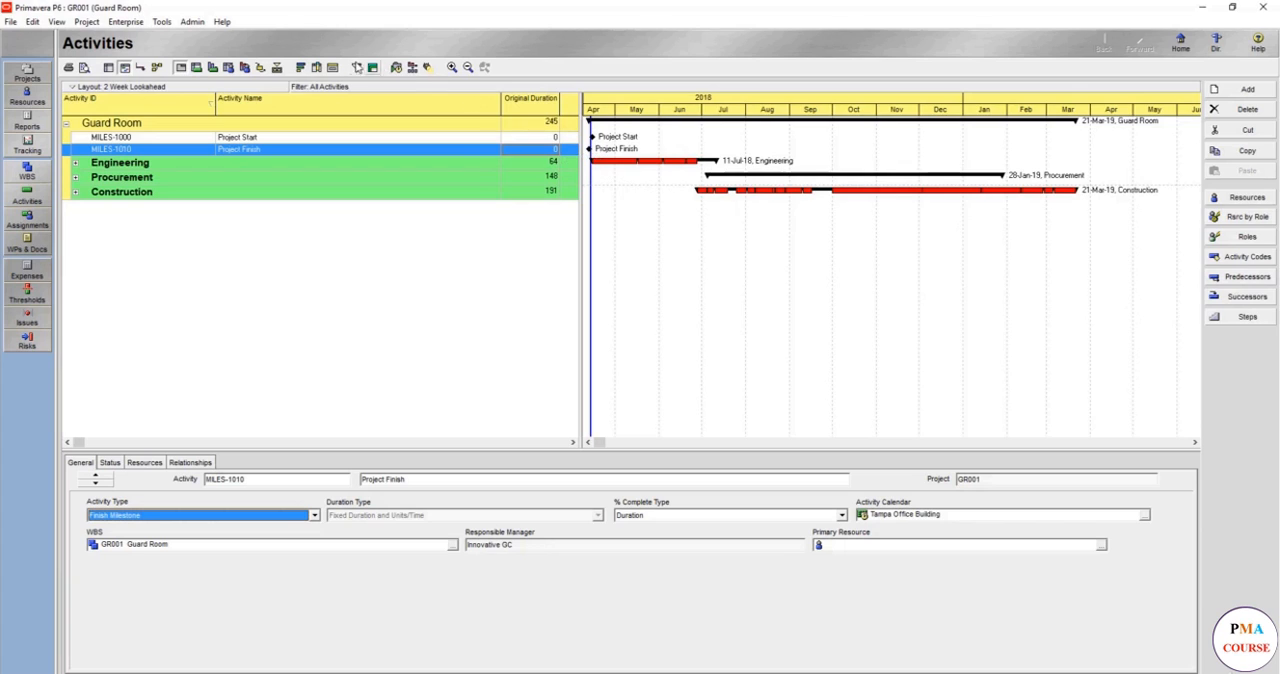
mouse_move(190, 201)
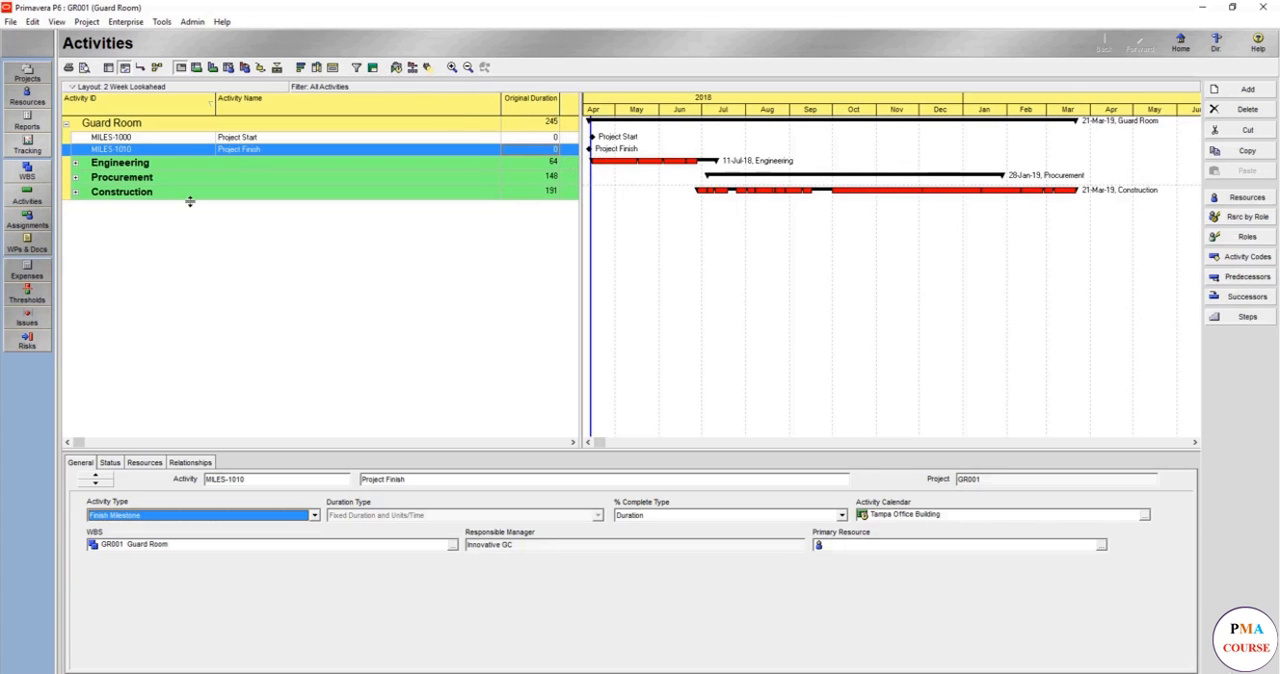
click(190, 462)
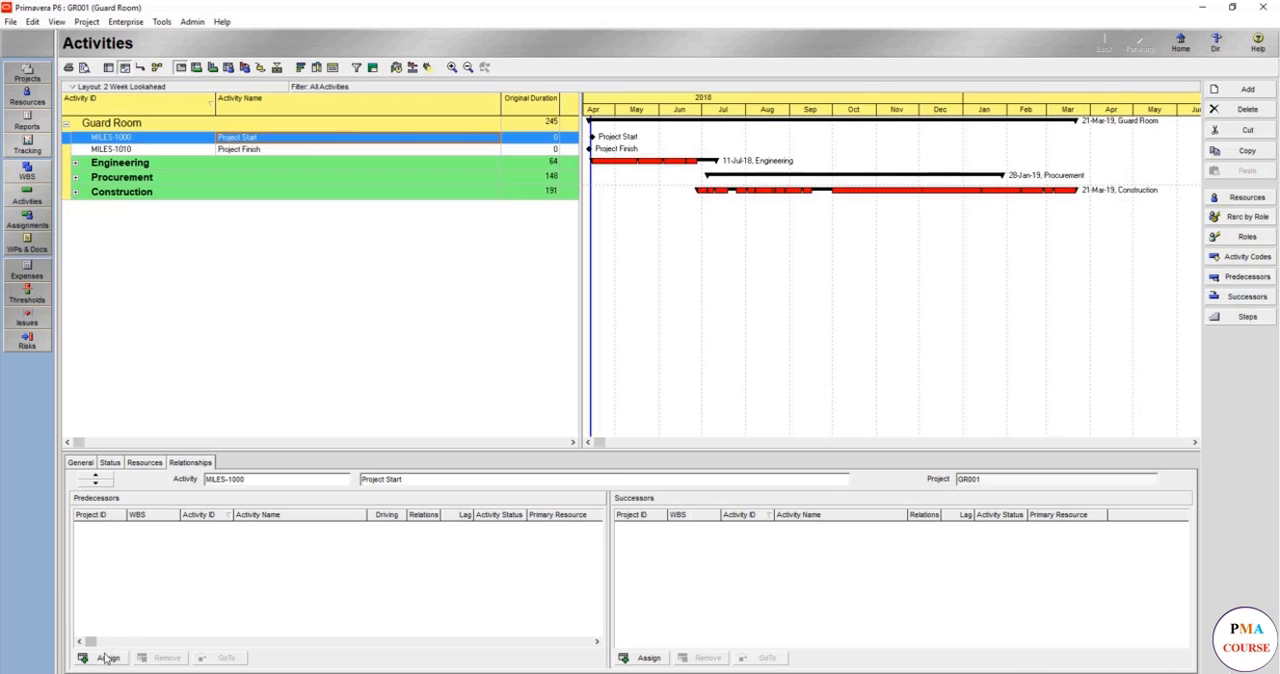
mouse_move(638, 666)
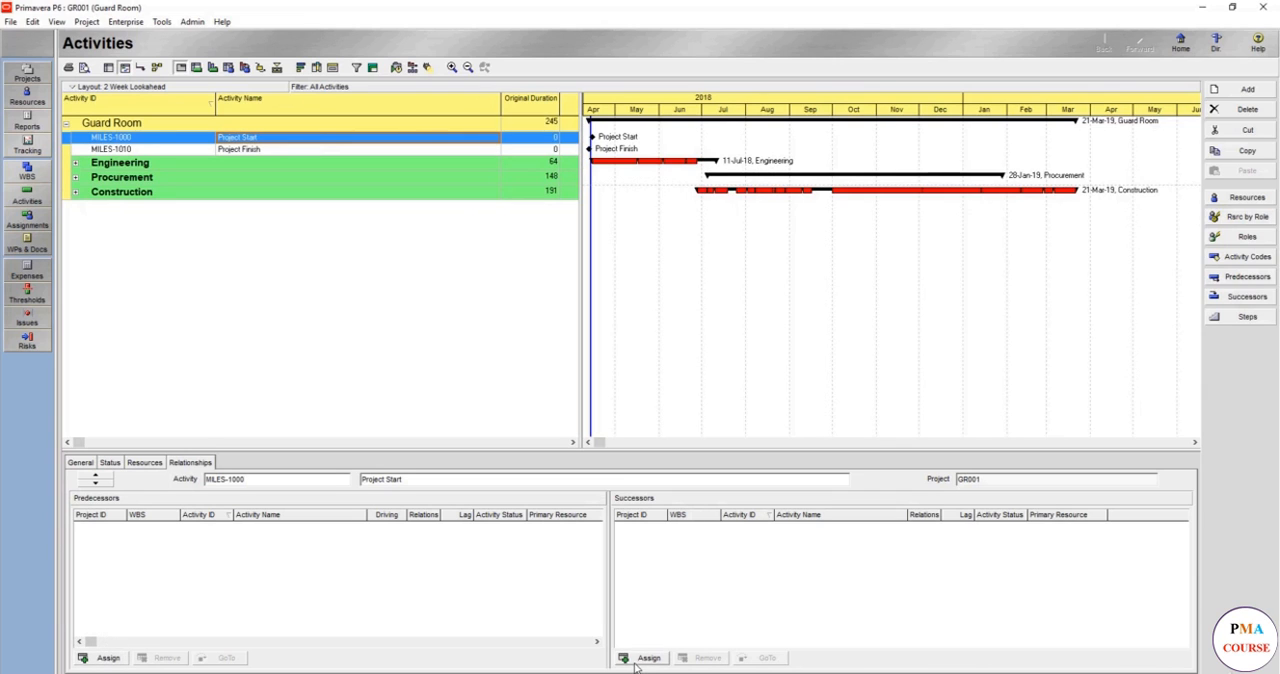
Link Project Start finish-to-start to Preparation & Submission of Structural work.
click(648, 658)
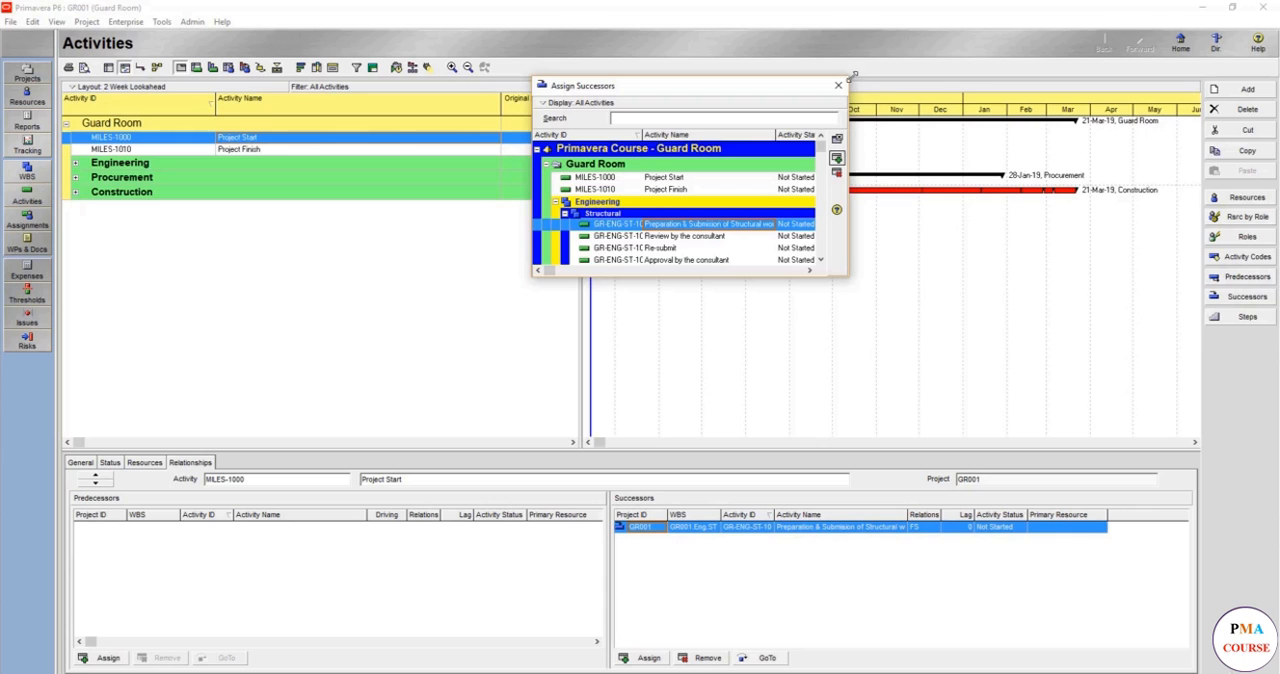
click(838, 85)
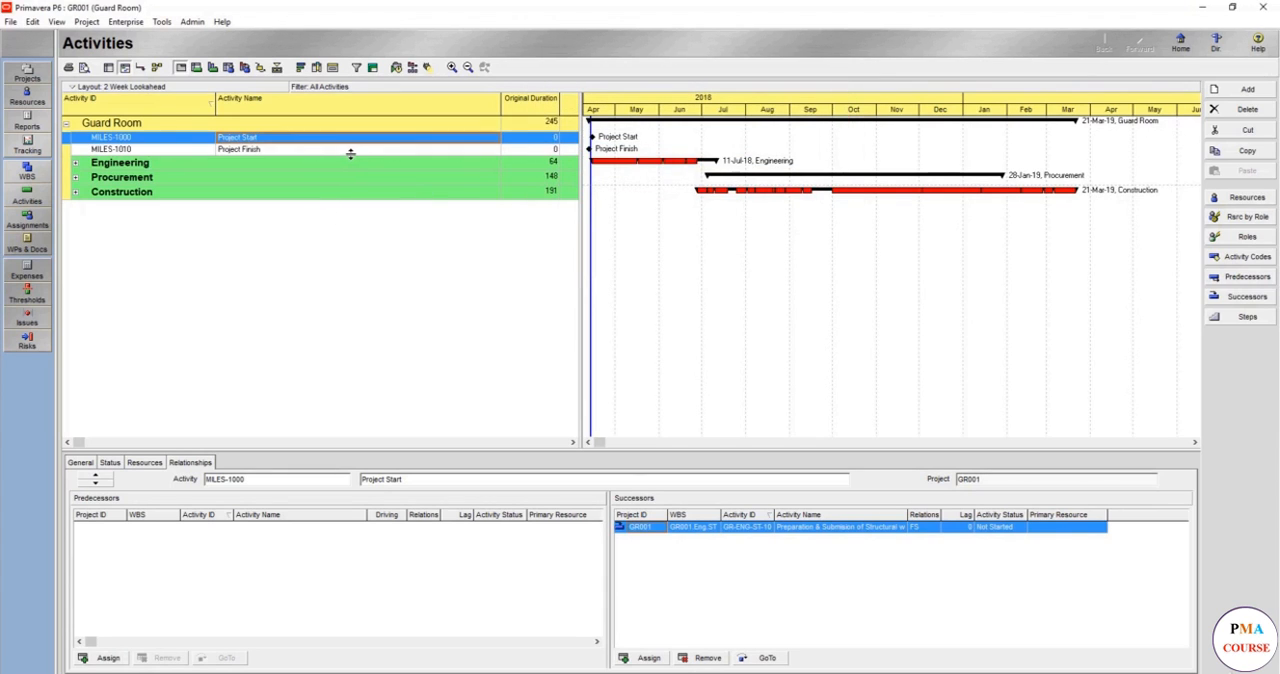
click(121, 191)
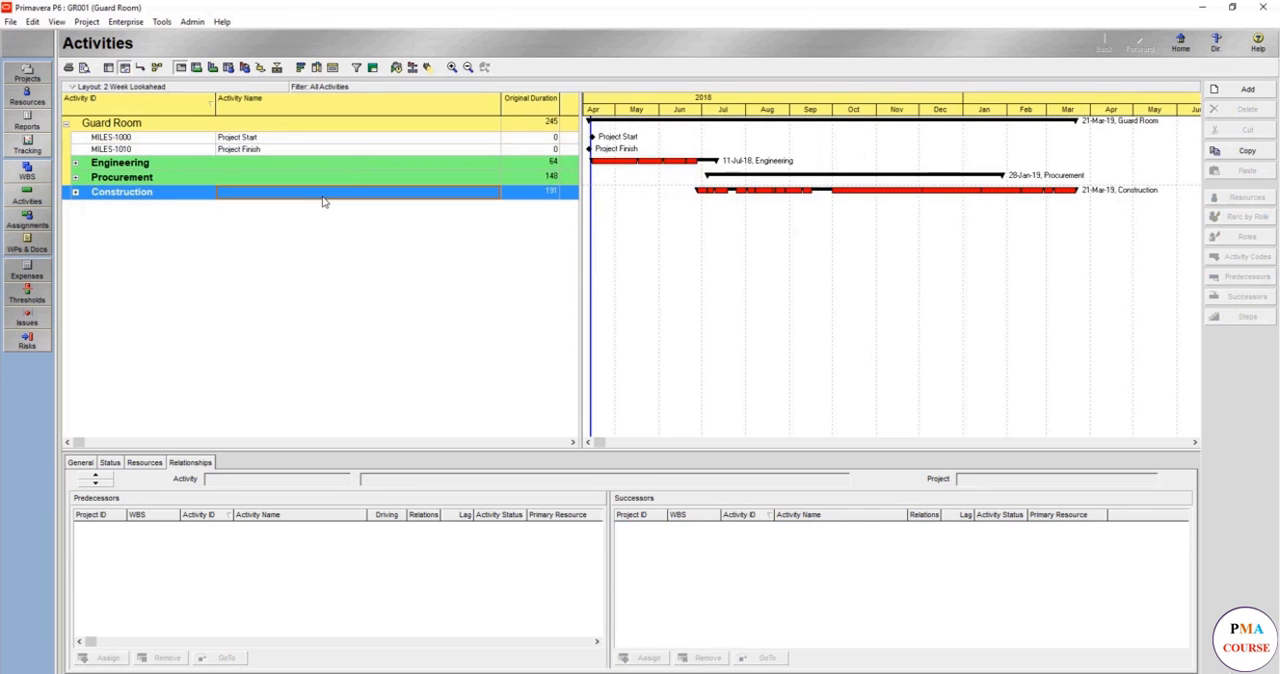
Assign MILES-1010 Project Finish as finish-to-start successor of GR-MEP-1140 Testing & Commissioning.
click(75, 191)
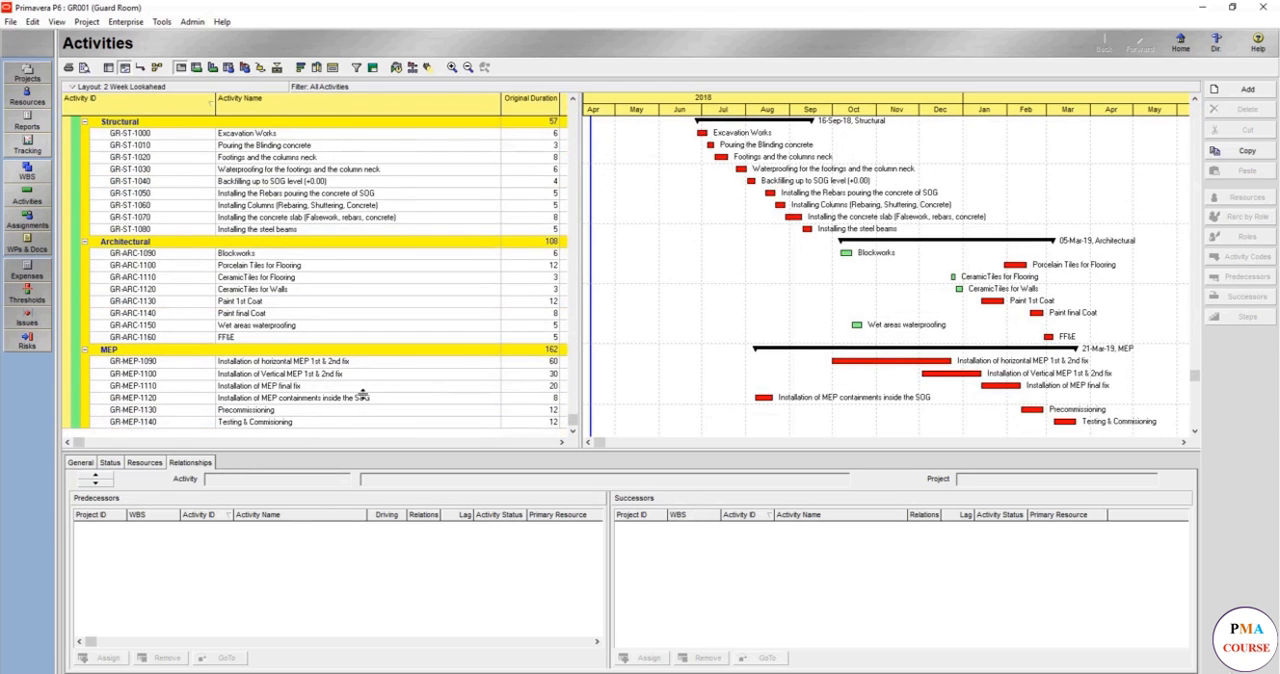
click(254, 421)
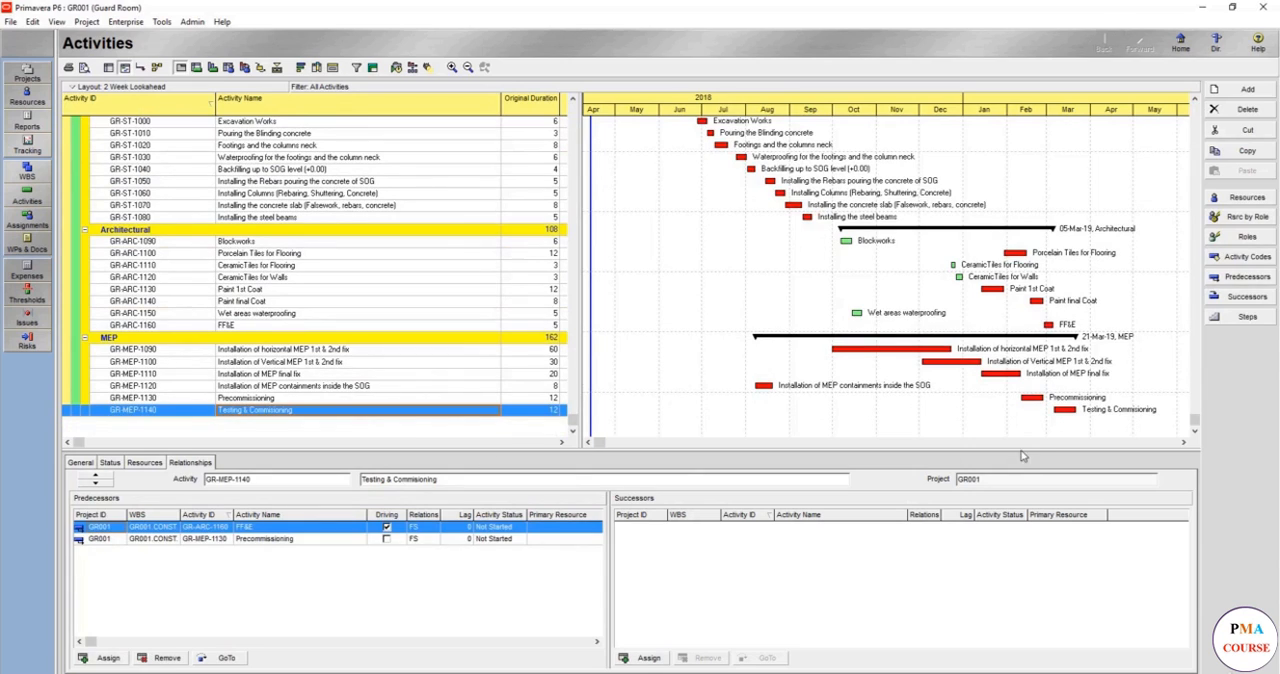
mouse_move(665, 658)
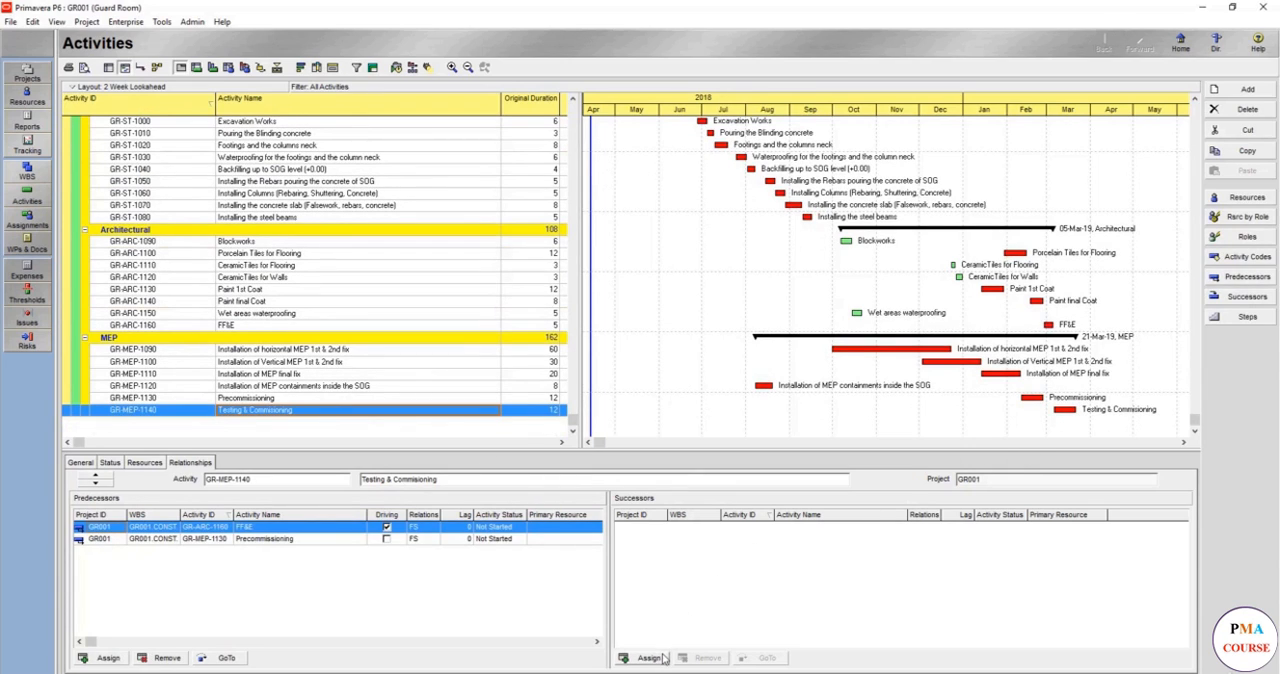
click(648, 657)
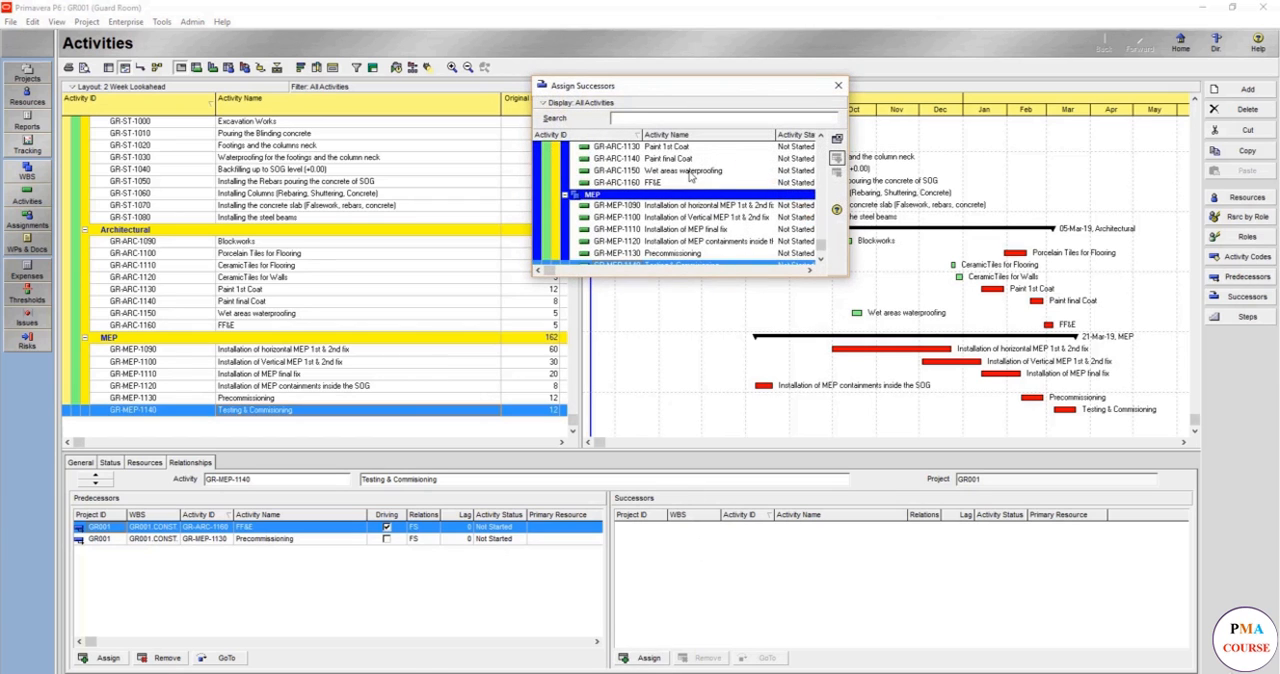
text(pro)
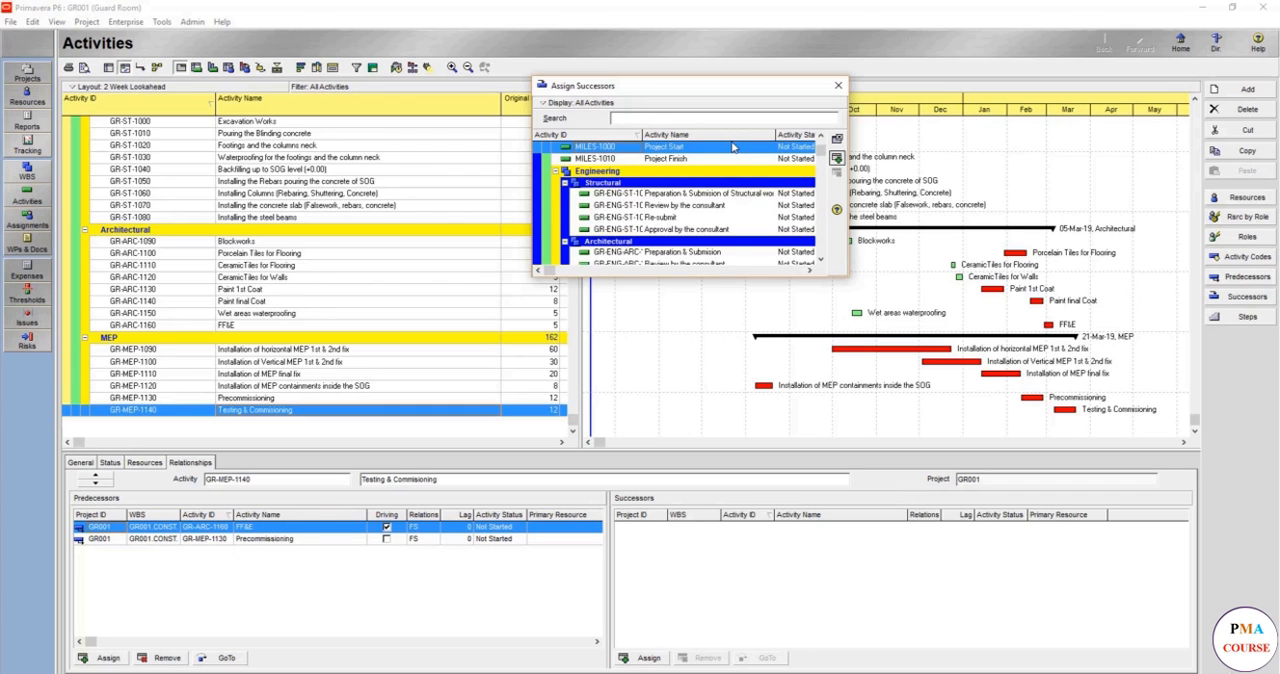
text(project fi)
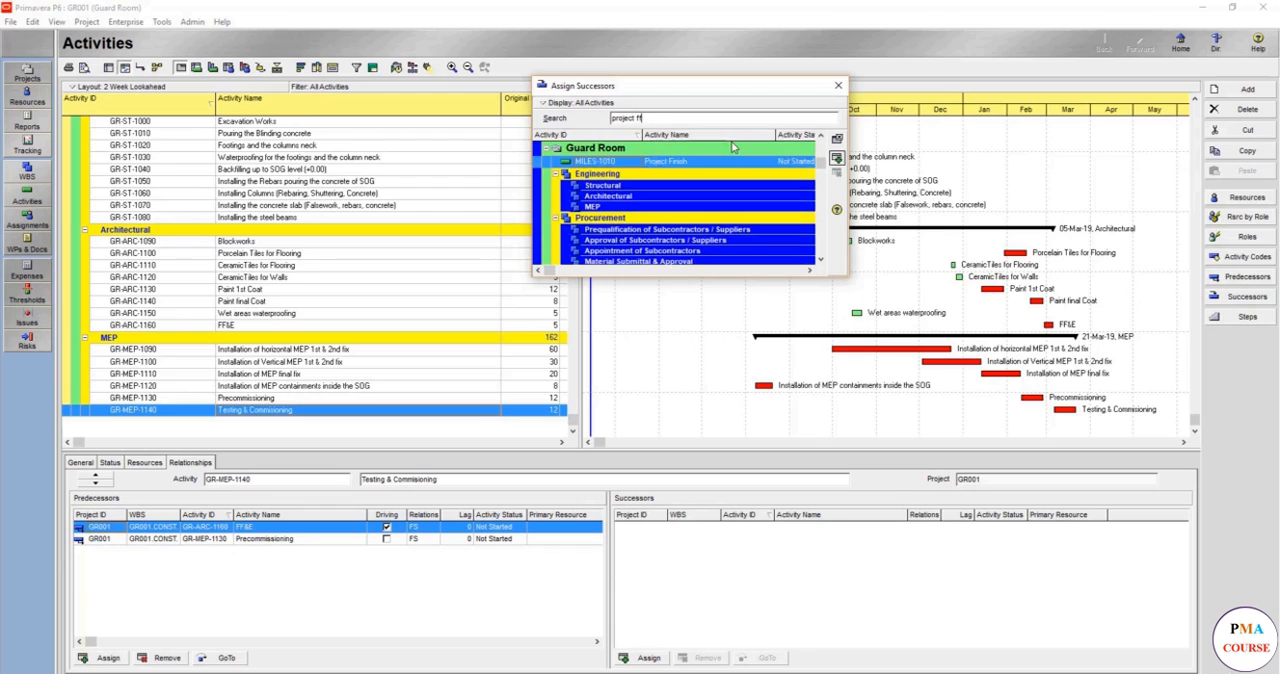
text(n)
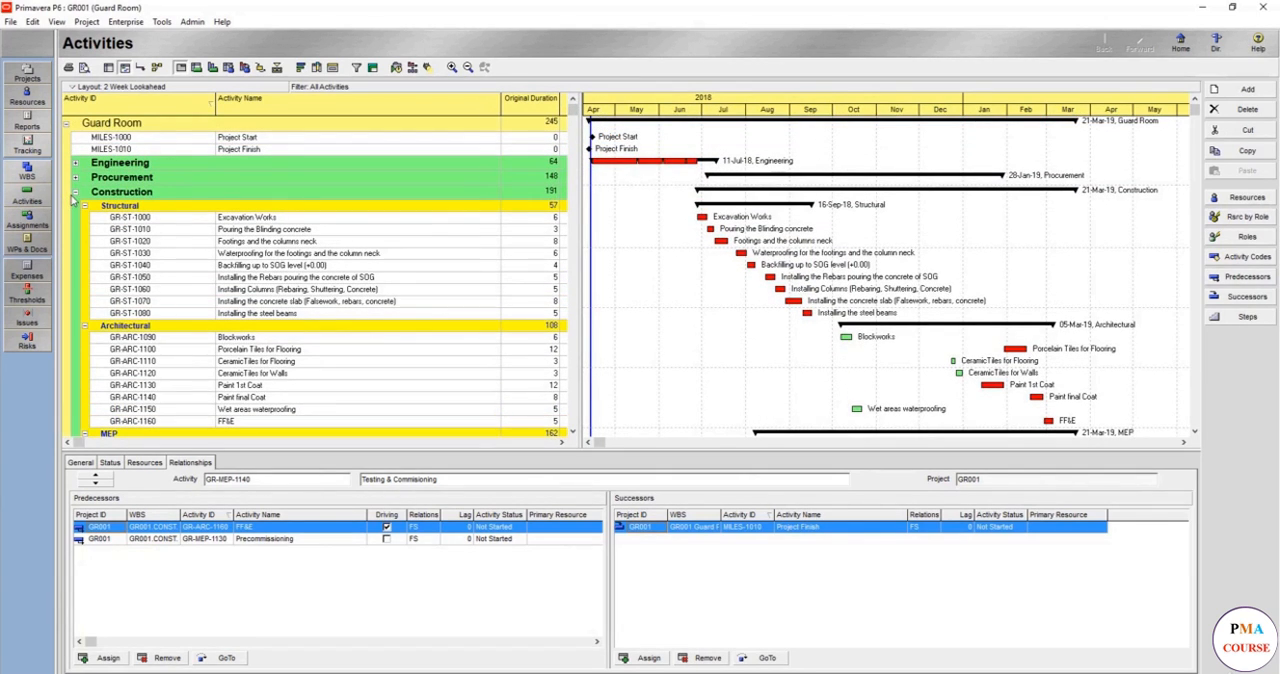
click(75, 192)
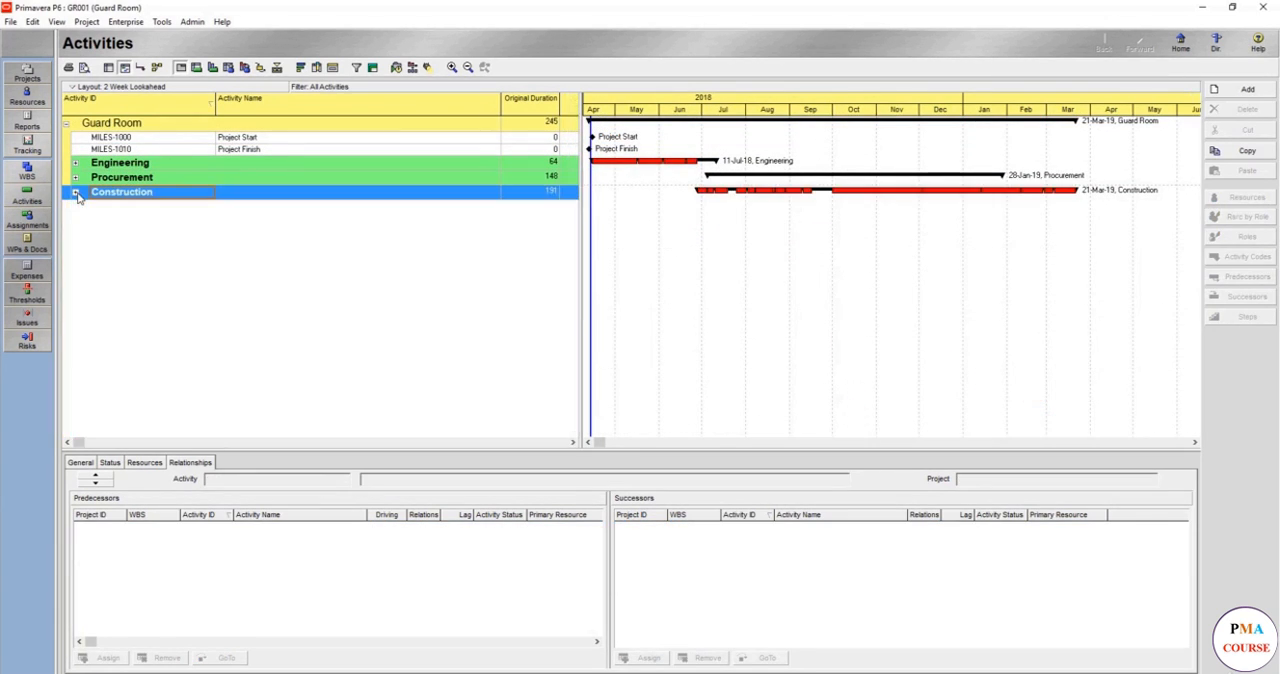